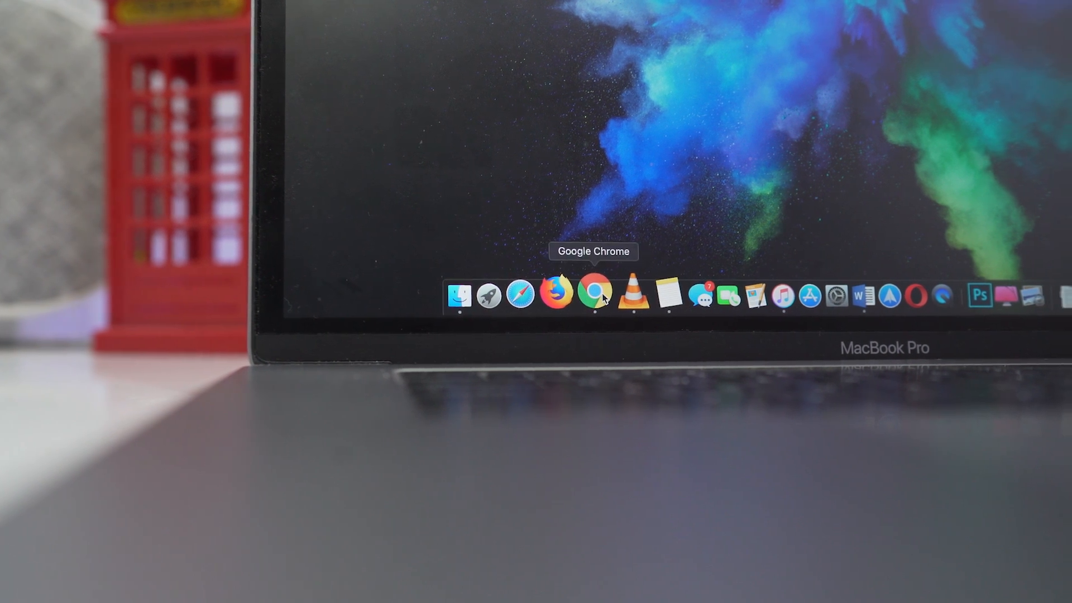
Launch Google Chrome from the macOS Dock
click(594, 294)
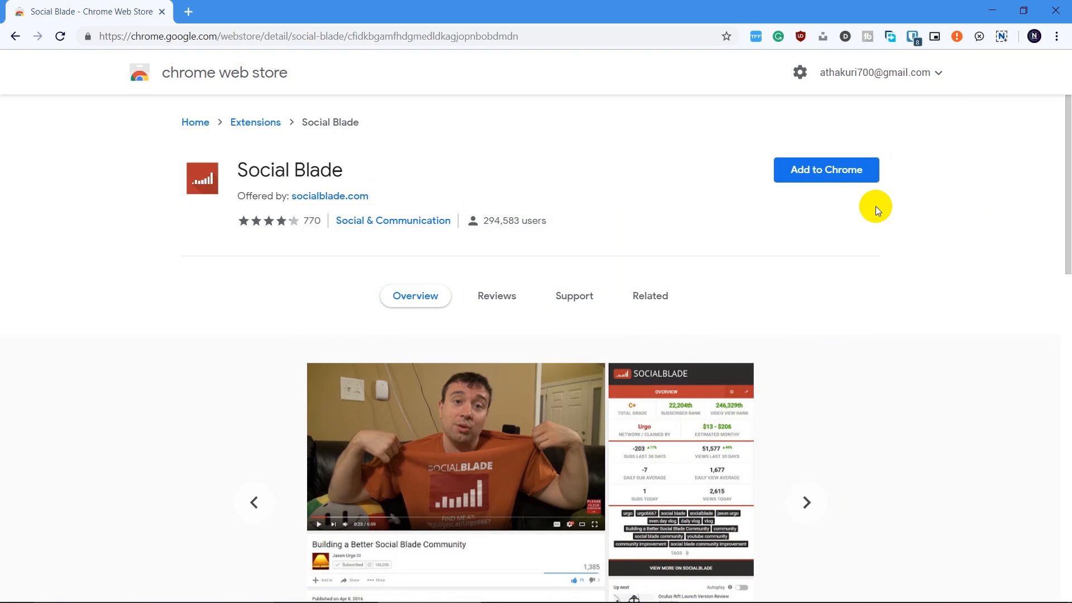
Scroll the Grammarly for Chrome listing and flip through its screenshot carousel slides
scroll(down, 3)
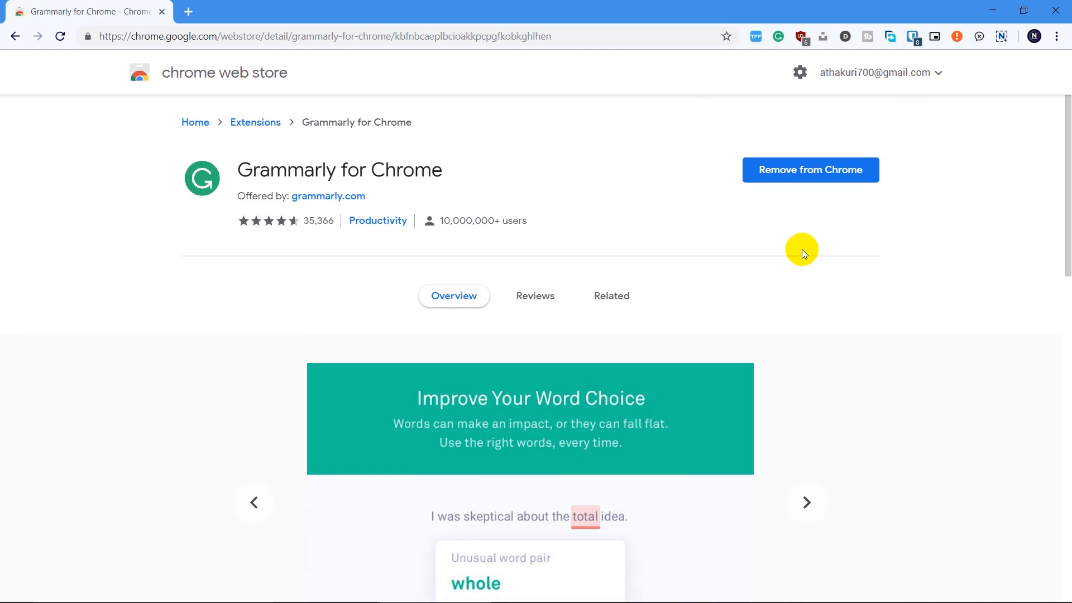
scroll(down, 3)
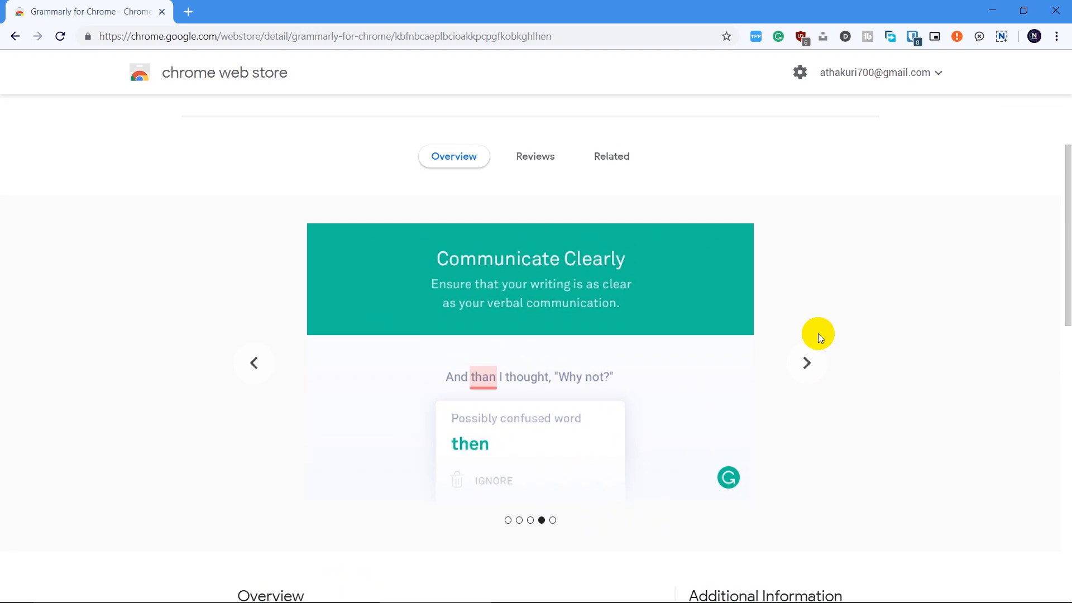
click(806, 363)
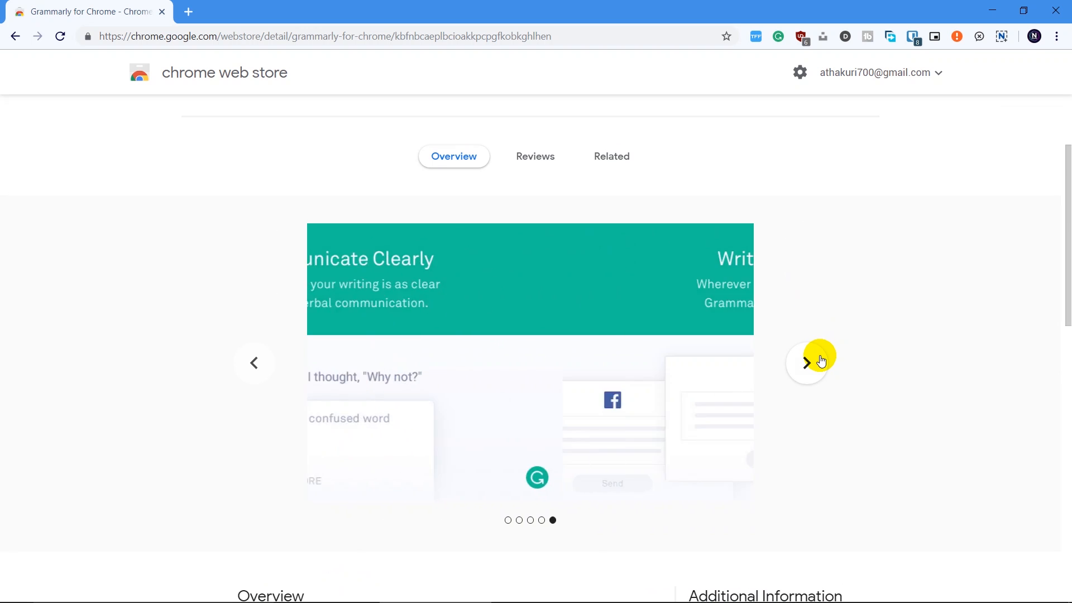
click(806, 362)
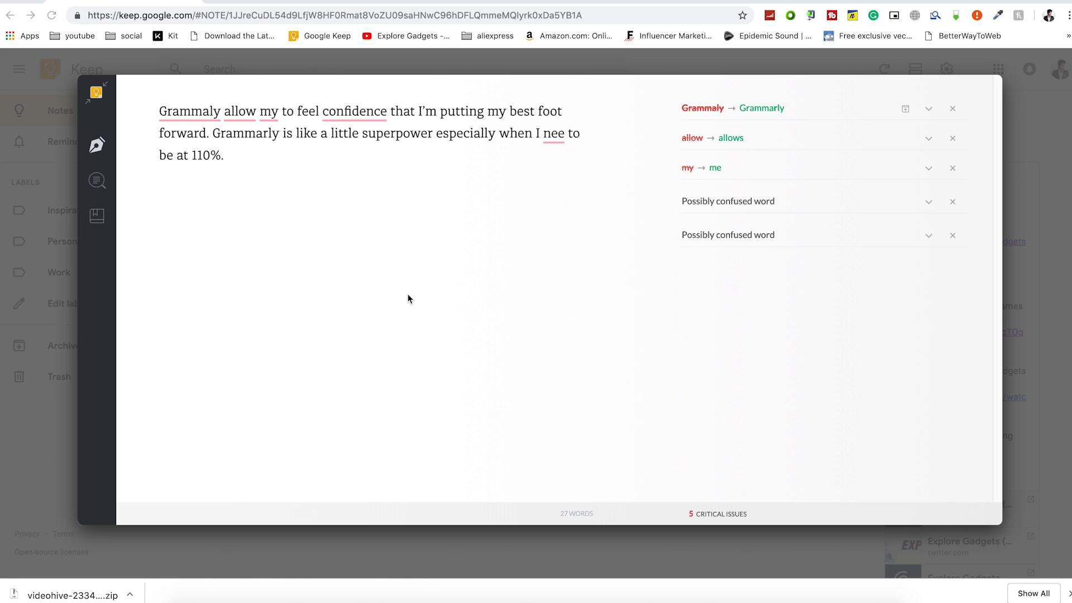
mouse_move(872, 25)
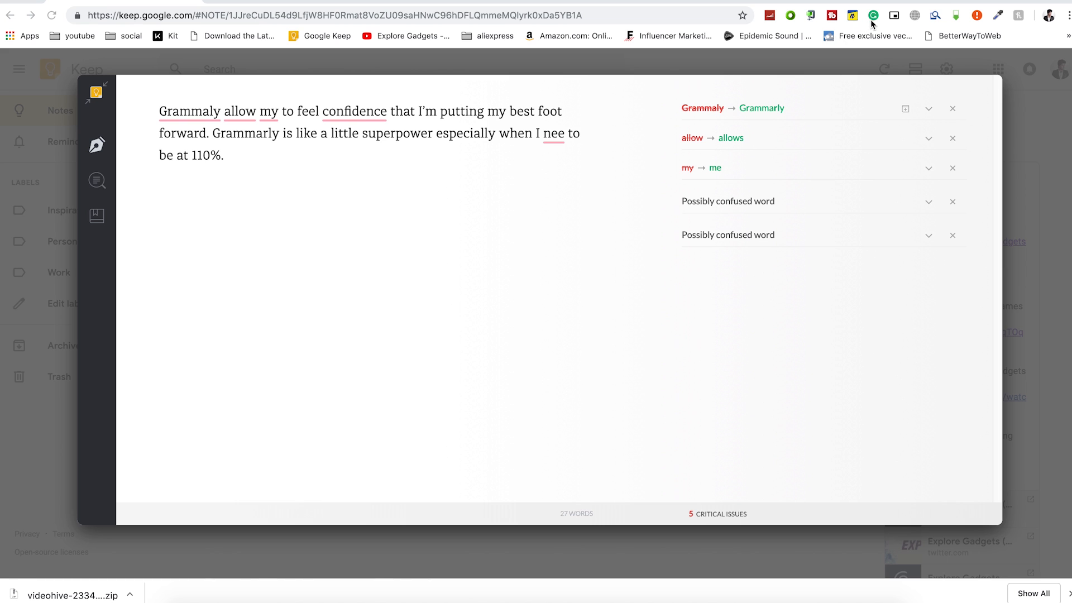
Check Grammarly's settings for this site from the toolbar icon and dismiss the summary
click(876, 15)
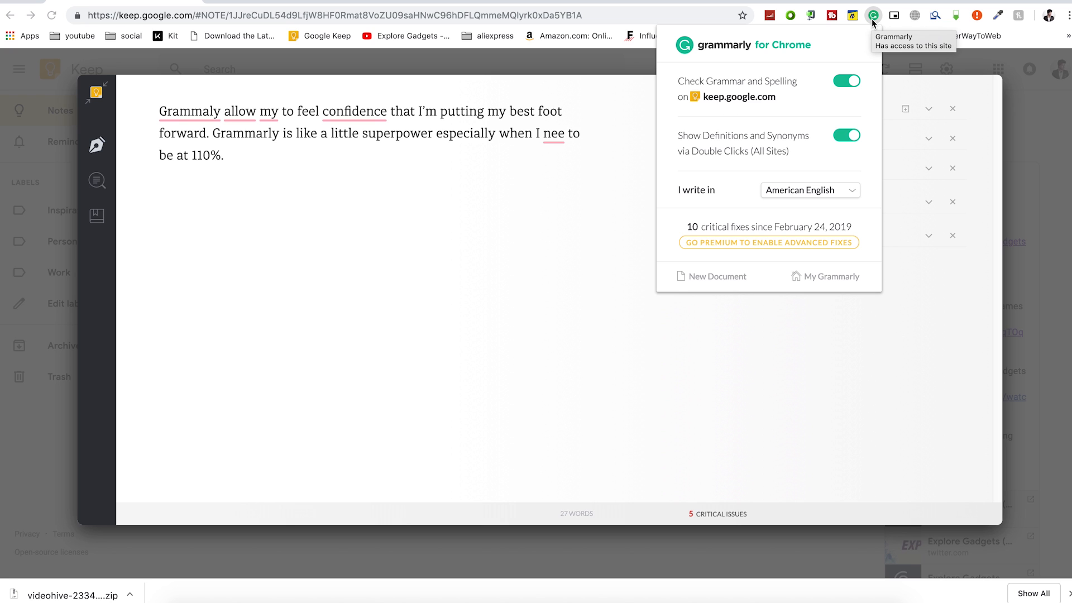
click(193, 112)
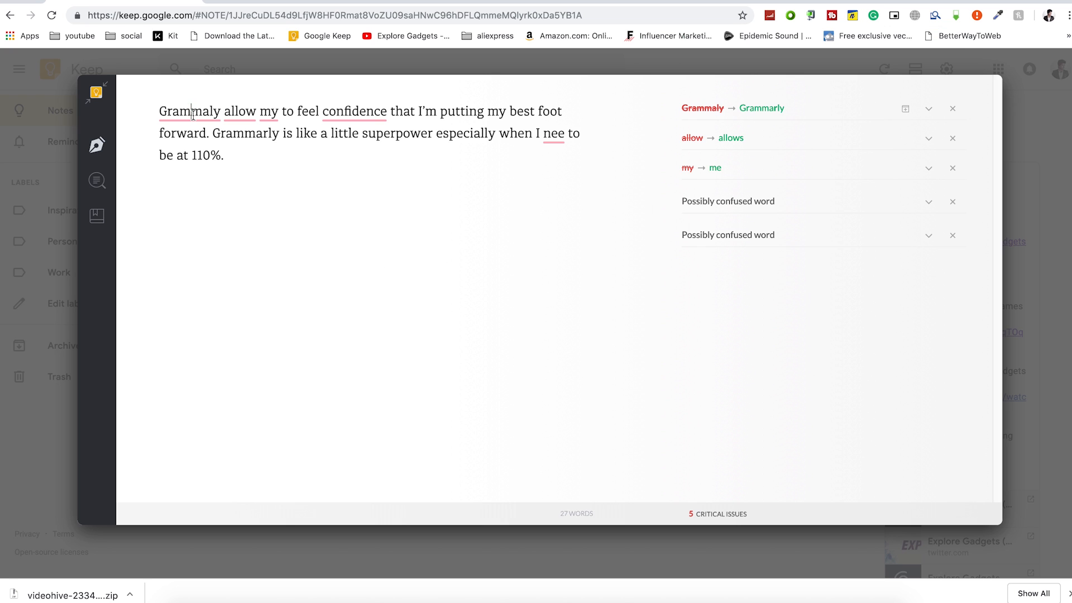
Apply Grammarly's fixes: Grammaly→Grammarly, allow→allows, confidence→confident
click(905, 108)
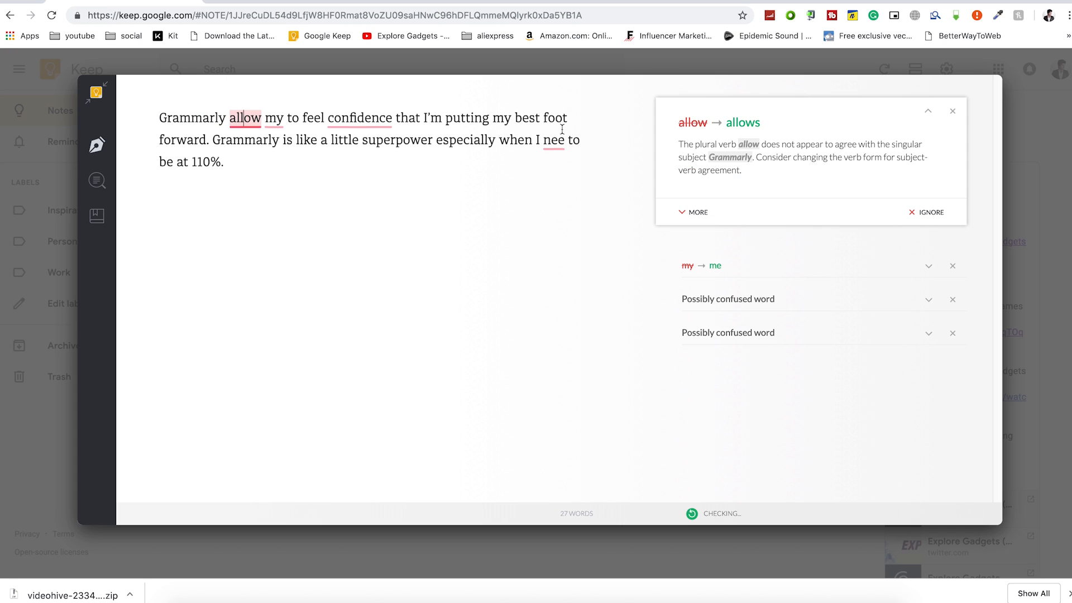
click(742, 123)
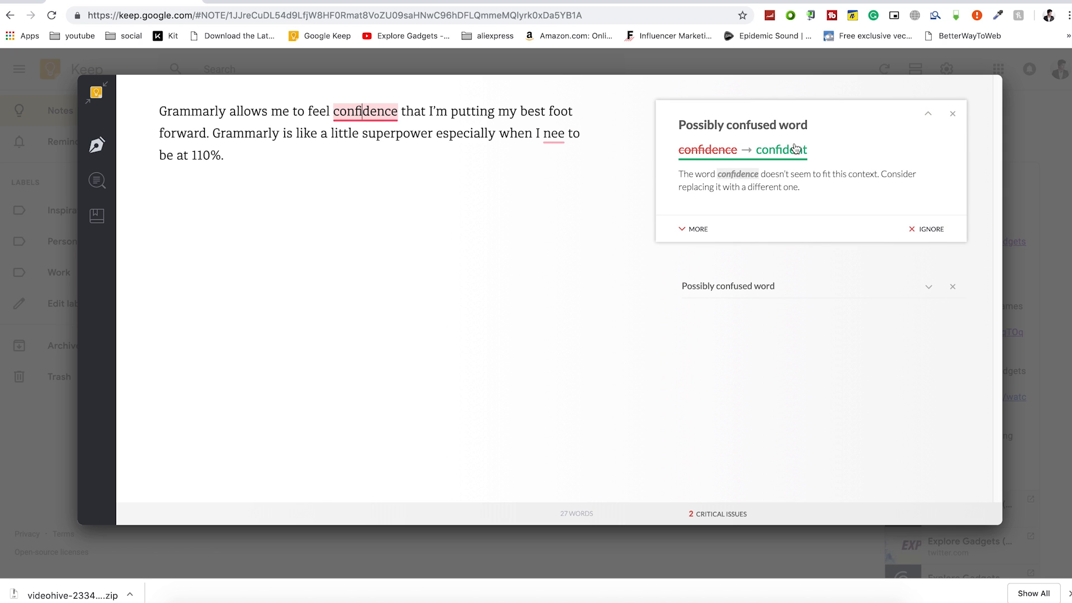
click(692, 228)
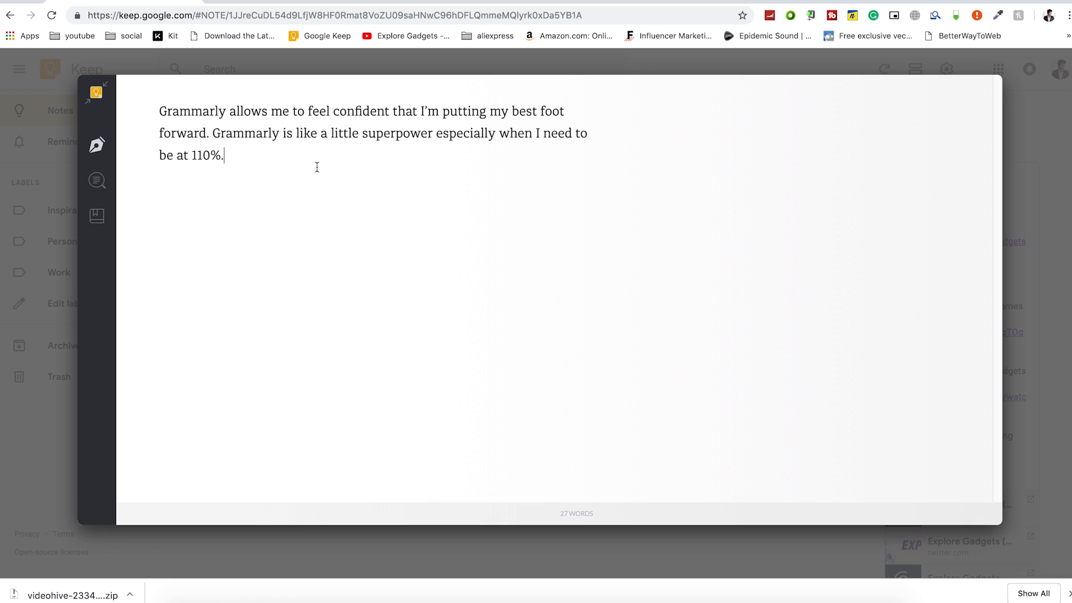
mouse_move(97, 181)
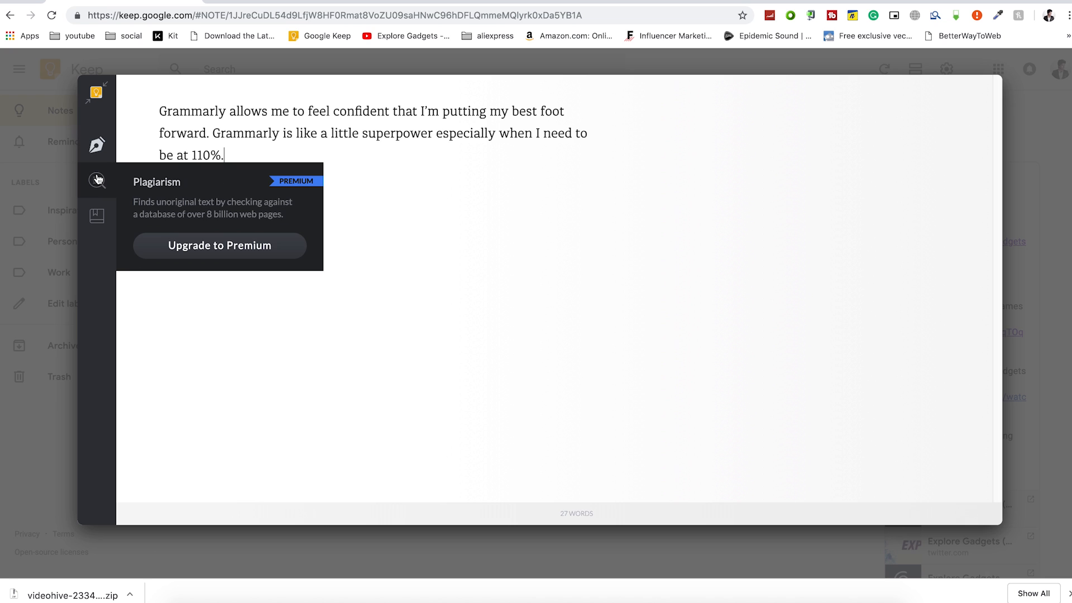
Follow the plagiarism-check offer to Grammarly's Upgrade to Premium page
click(219, 246)
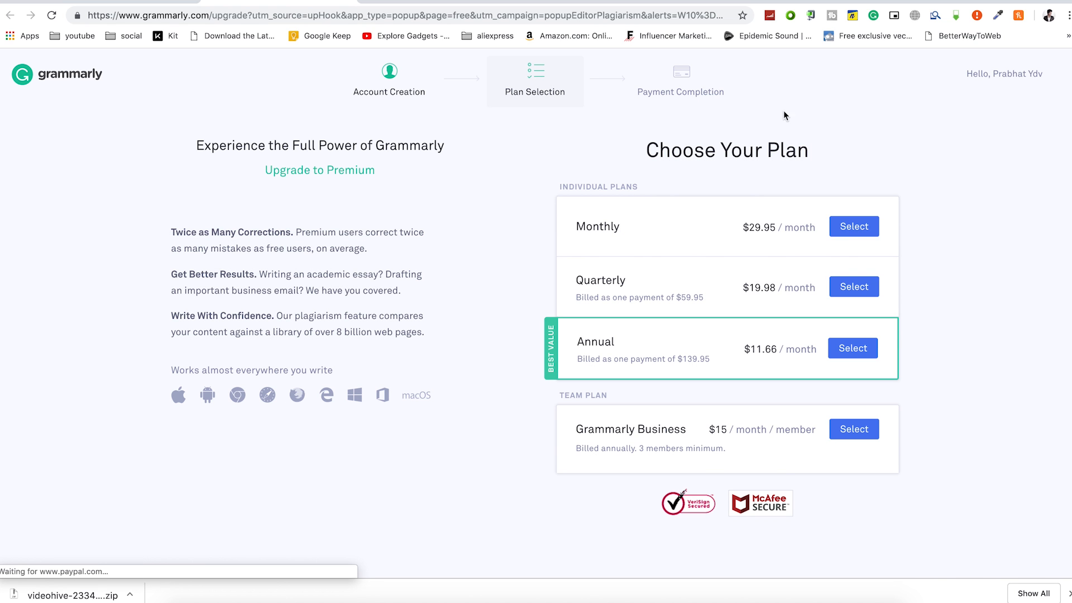
mouse_move(513, 78)
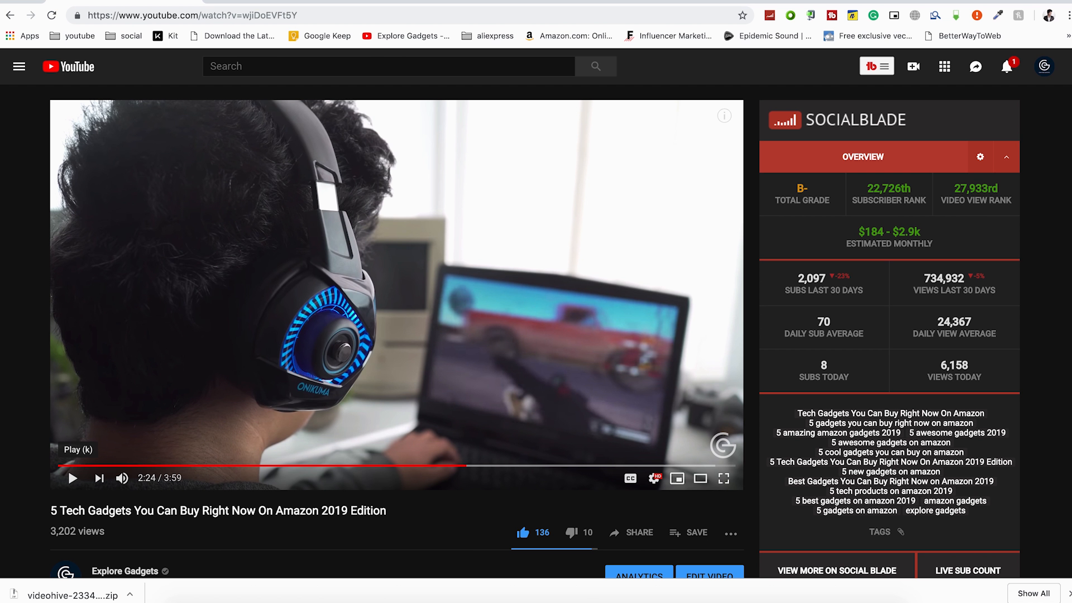
Resume the gadgets video, pop it into a floating Picture-in-Picture window and reposition it over Twitter
click(73, 478)
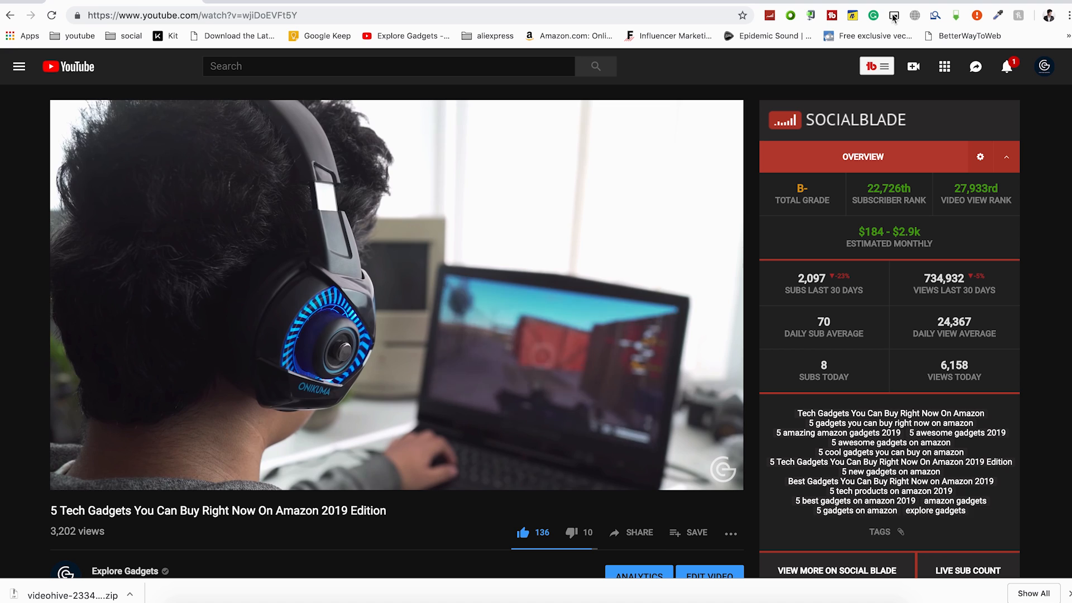
click(896, 15)
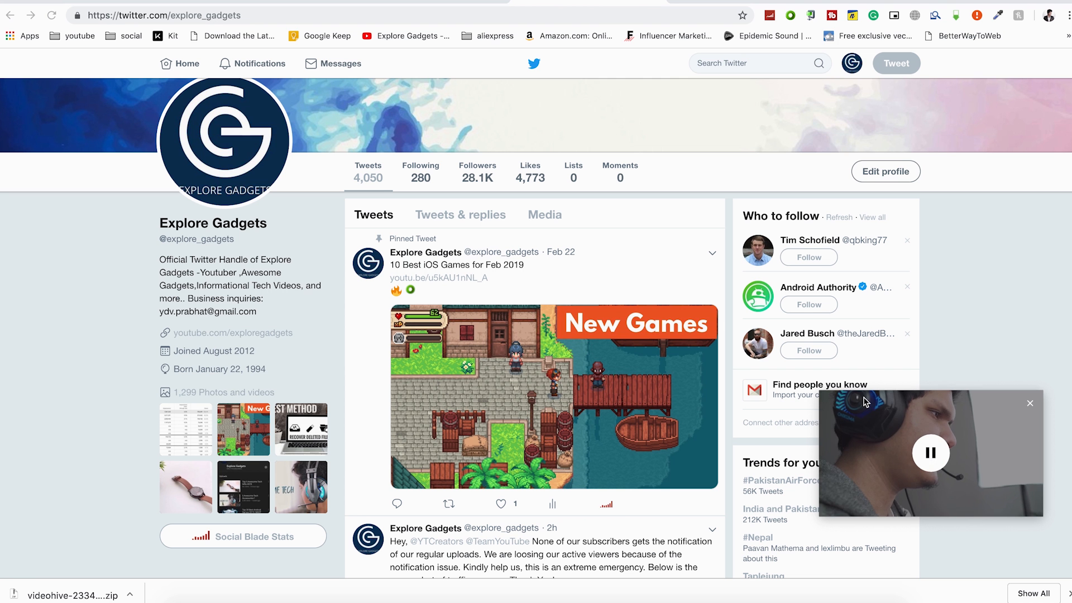
drag(930, 452, 140, 274)
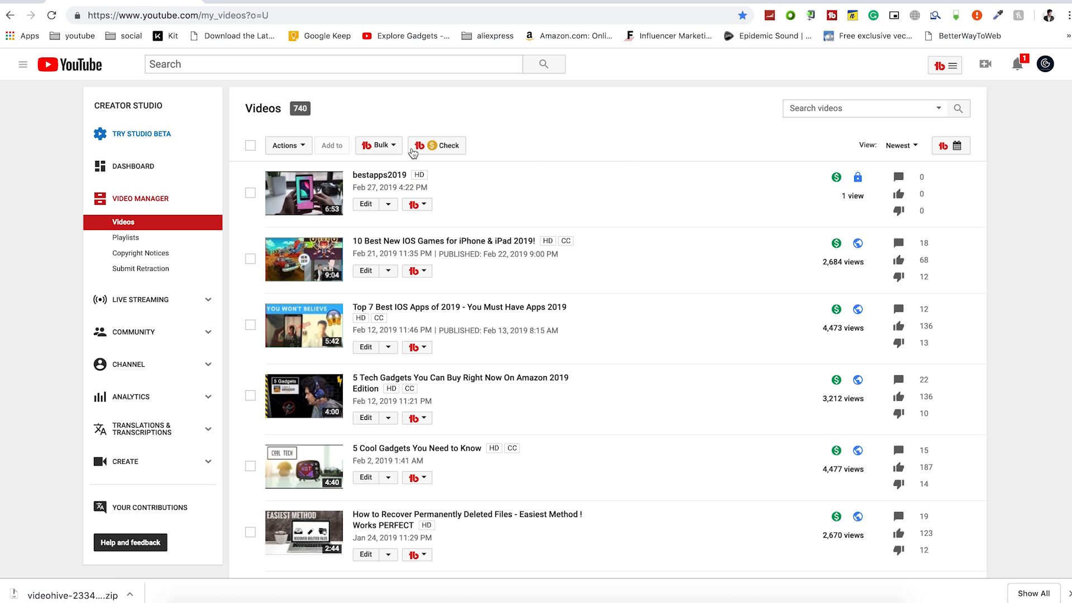
Start a TubeBuddy bulk Find/Replace across all videos with 'subscribe' as find and replace text
click(378, 145)
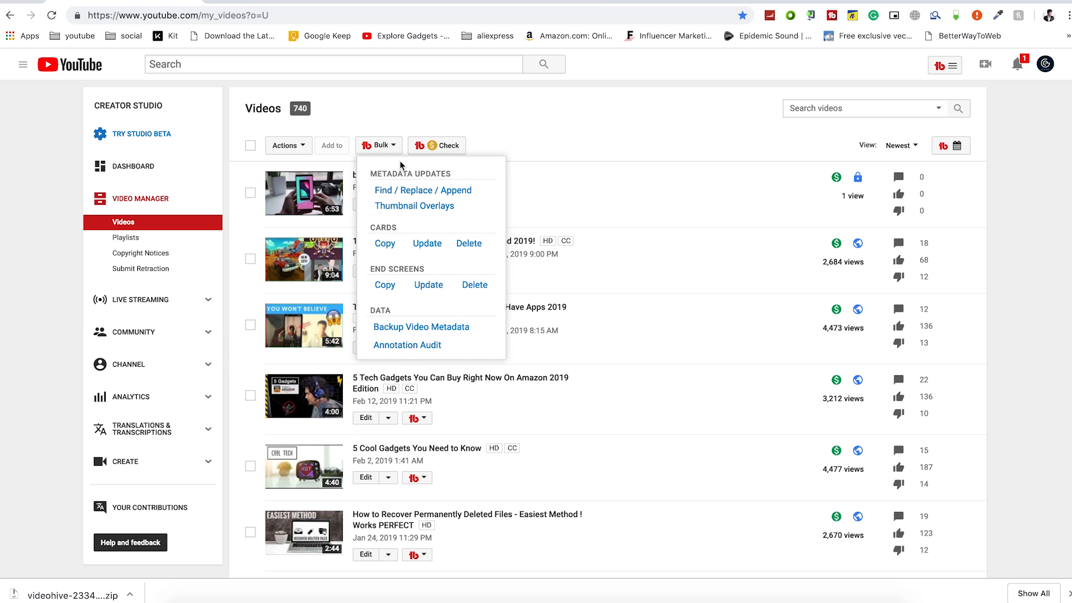
click(422, 190)
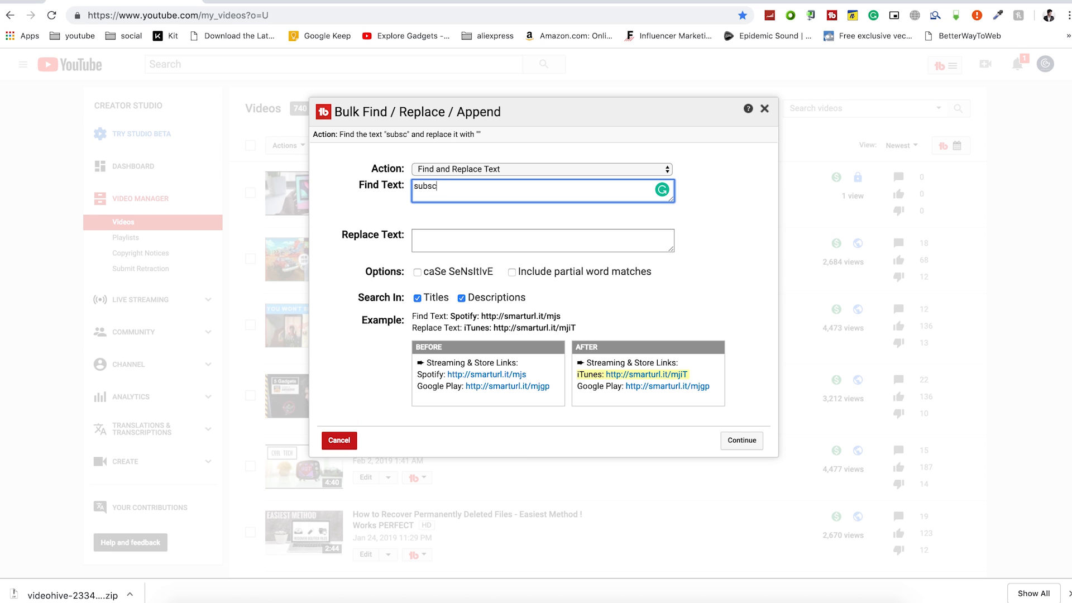
text(ribe)
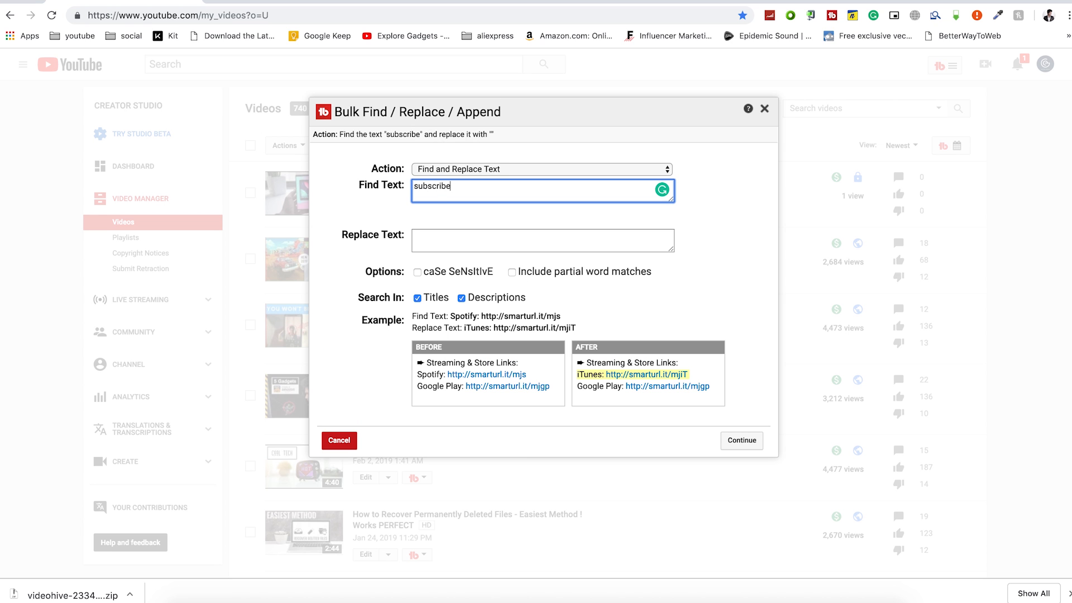
text(su)
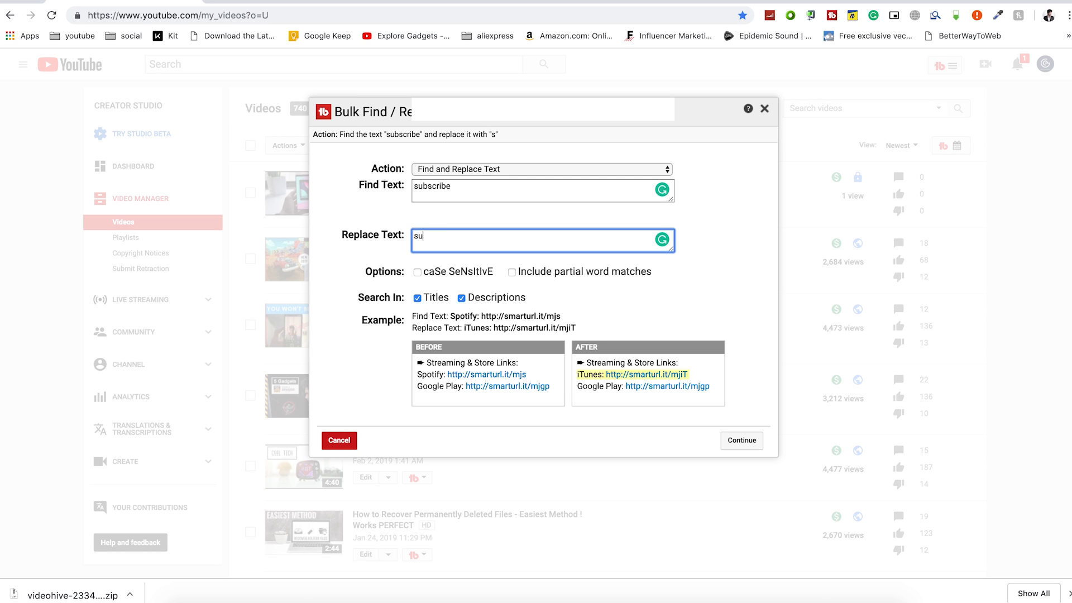
text(bscribe)
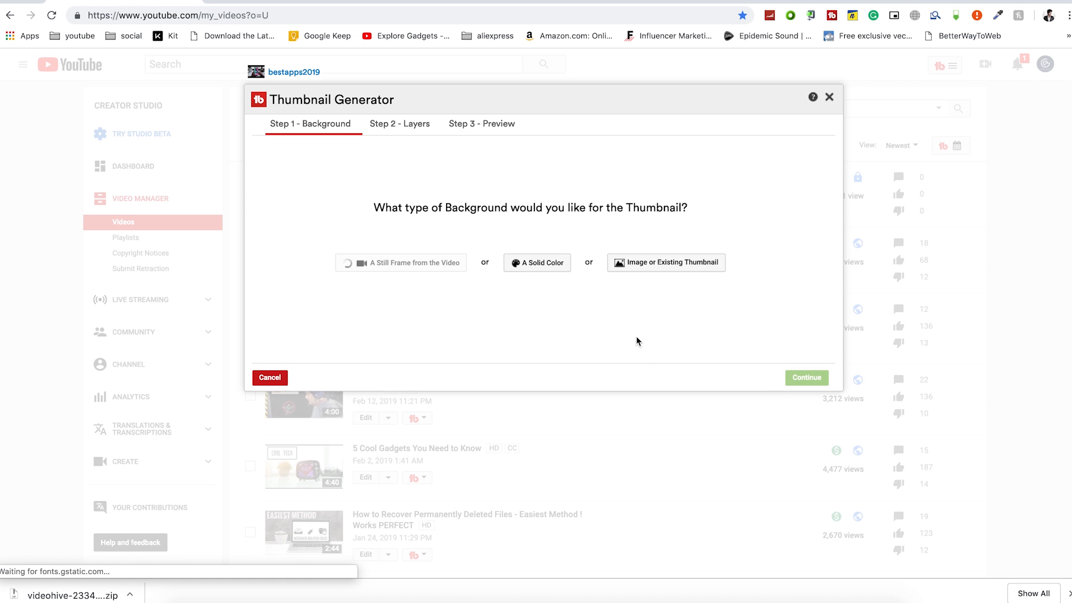
Choose a still video frame around 0:54 as the thumbnail background
click(401, 263)
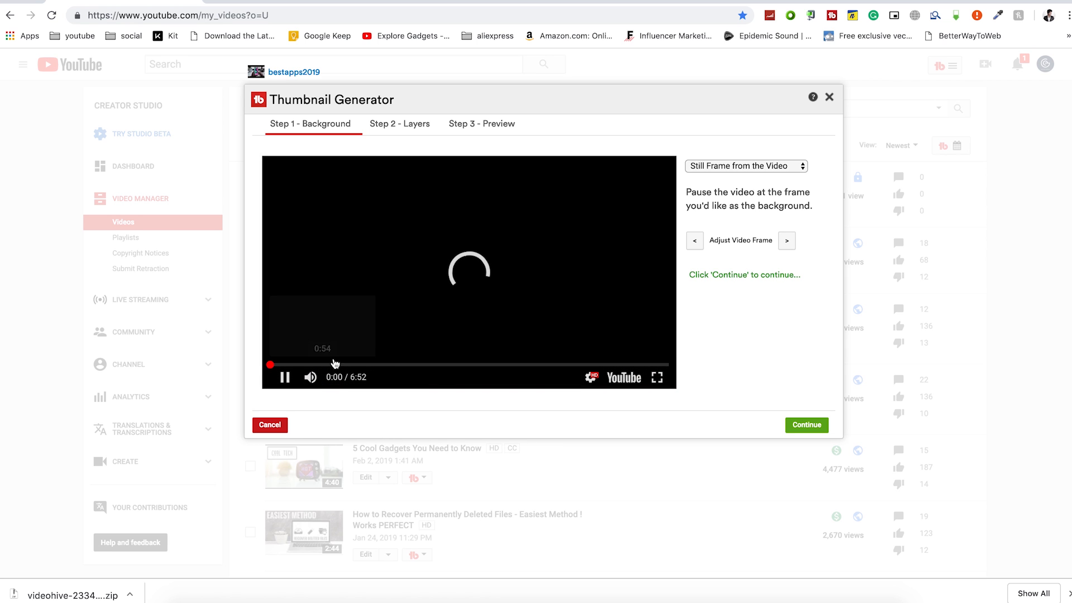
click(336, 365)
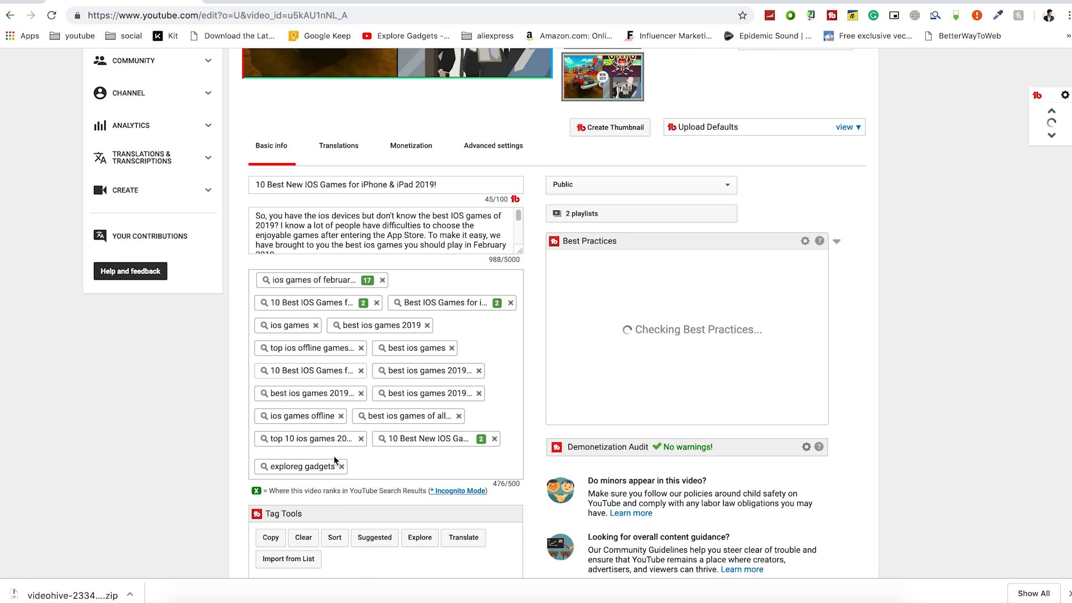
Enter 'best ios' as a new tag in the video's tags box
scroll(down, 3)
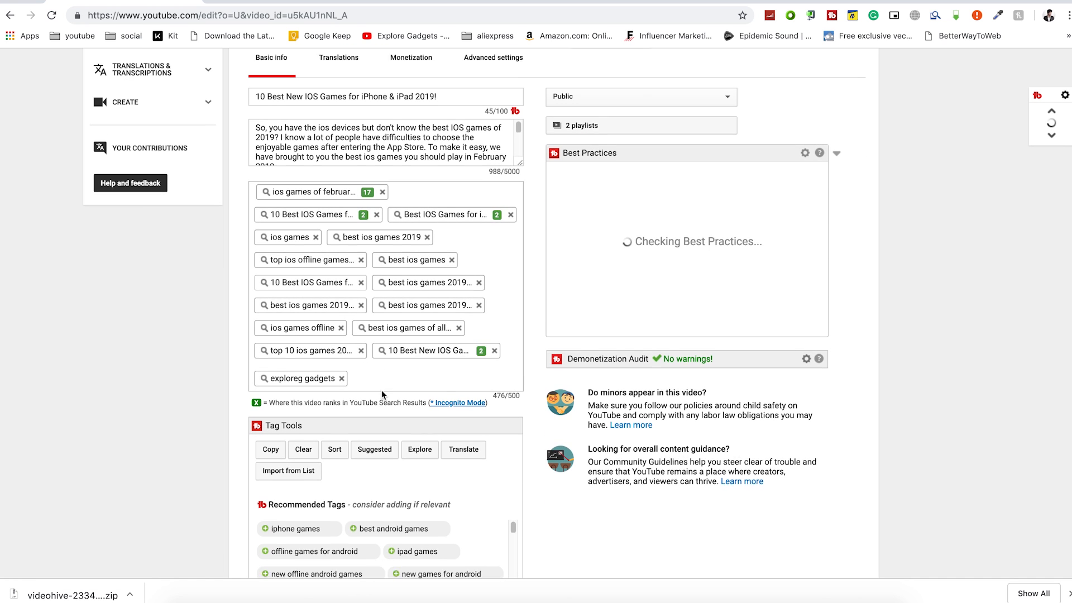
text(bsa)
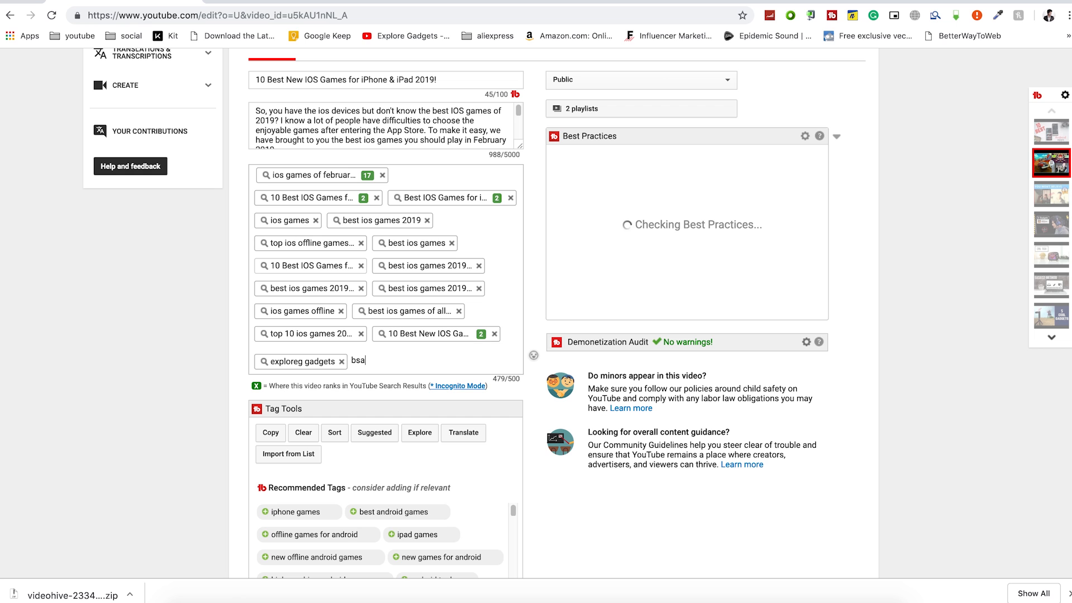
text(best ios)
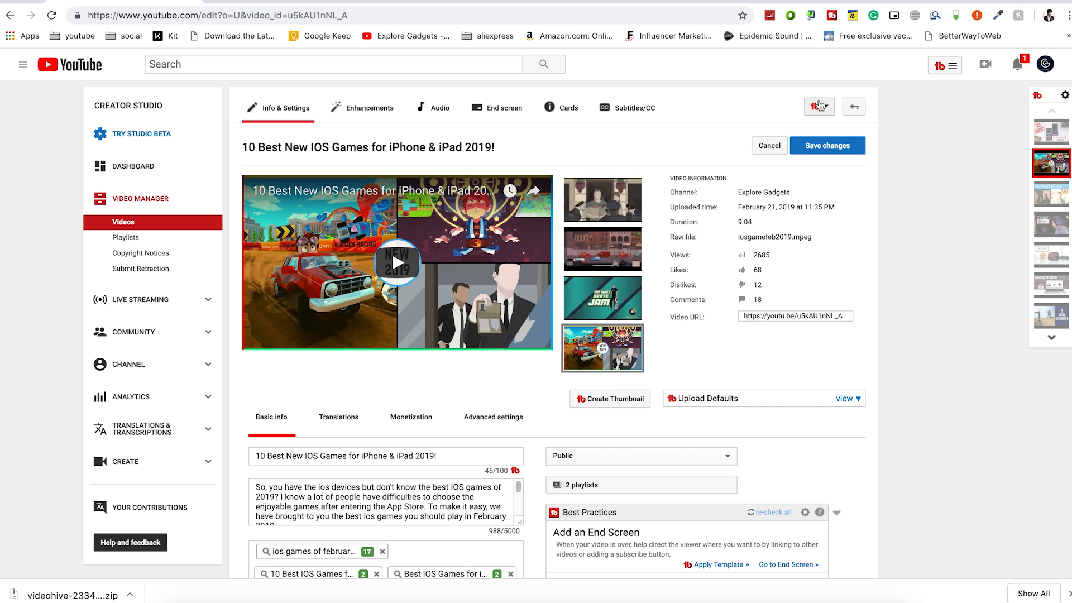
Bring up TubeBuddy's Scheduled Publish dialog for the video from its tools menu
click(818, 106)
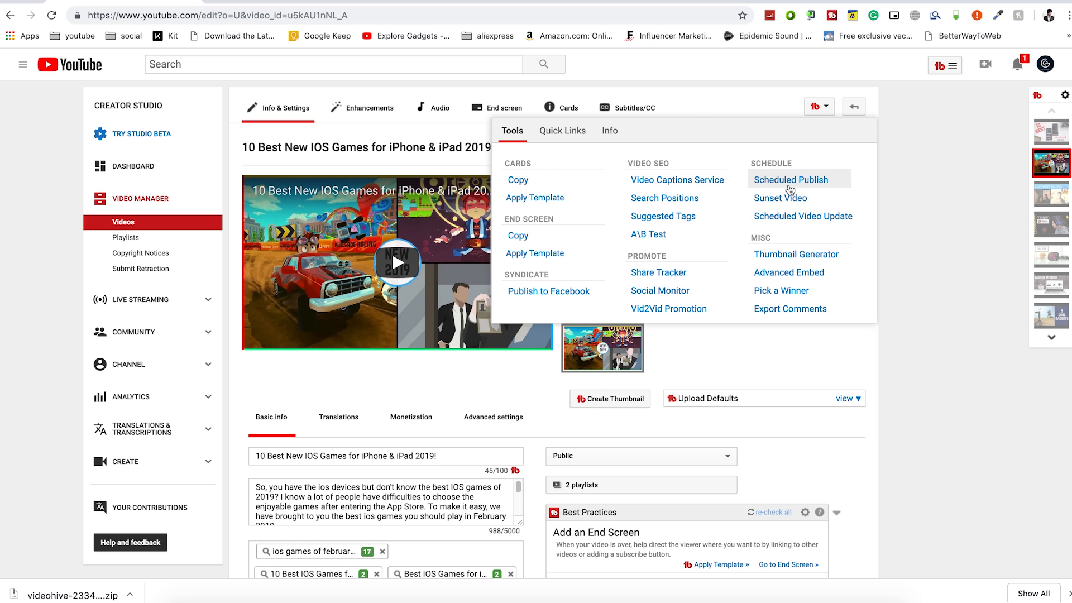
click(790, 178)
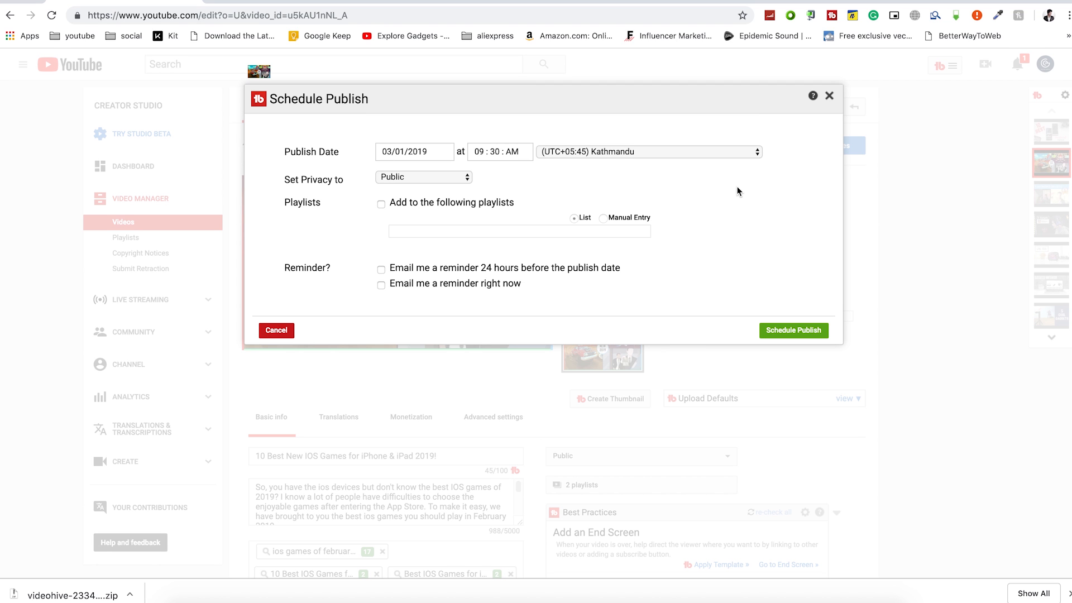
mouse_move(736, 192)
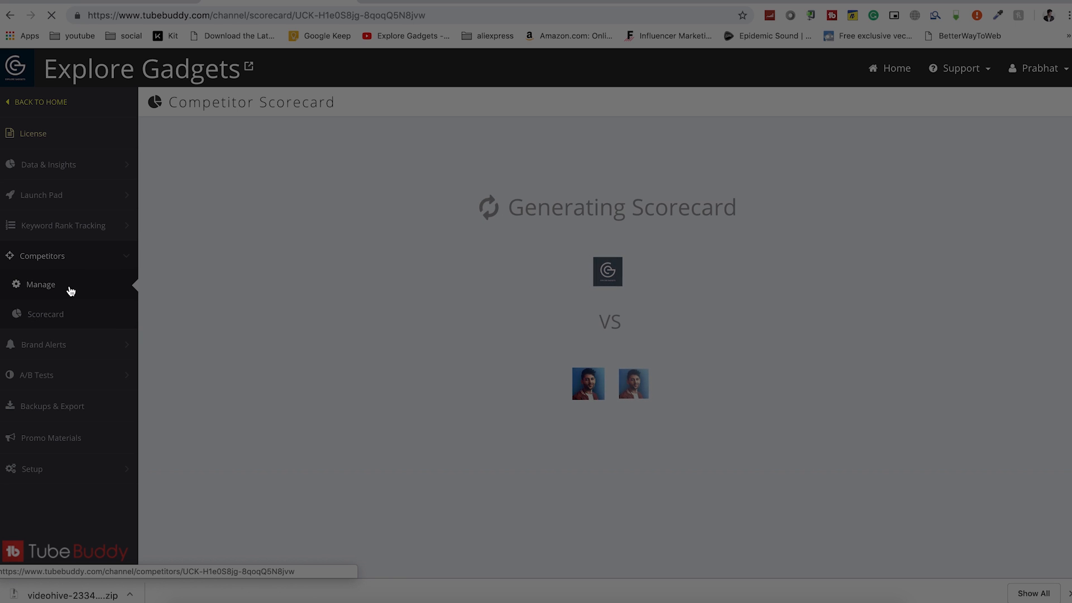
Load the Competitors Scorecard comparing views, subscribers and uploads, and scroll through its charts
click(40, 285)
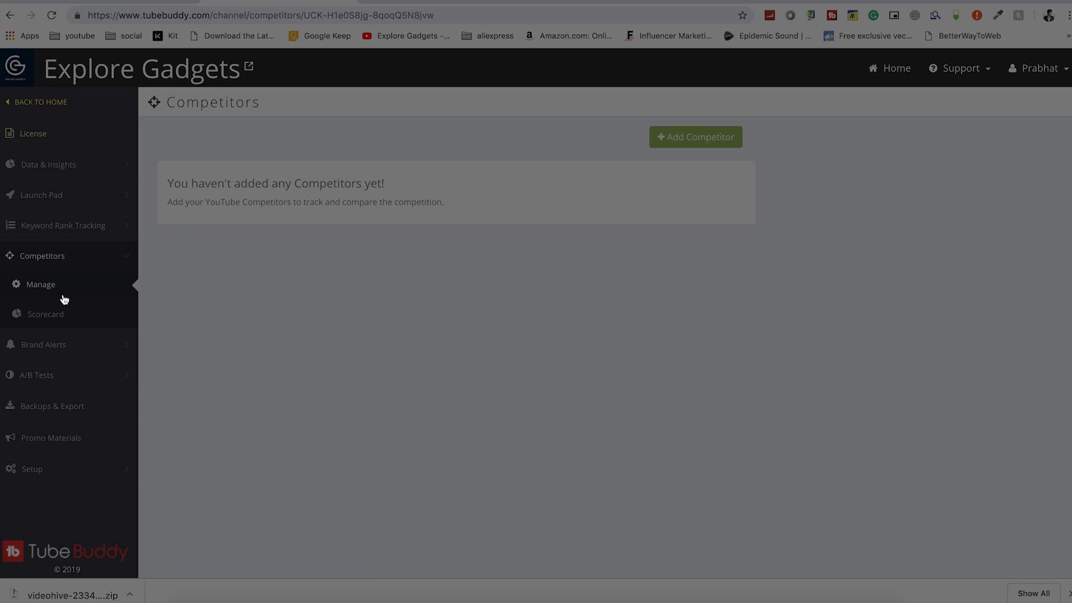
click(45, 315)
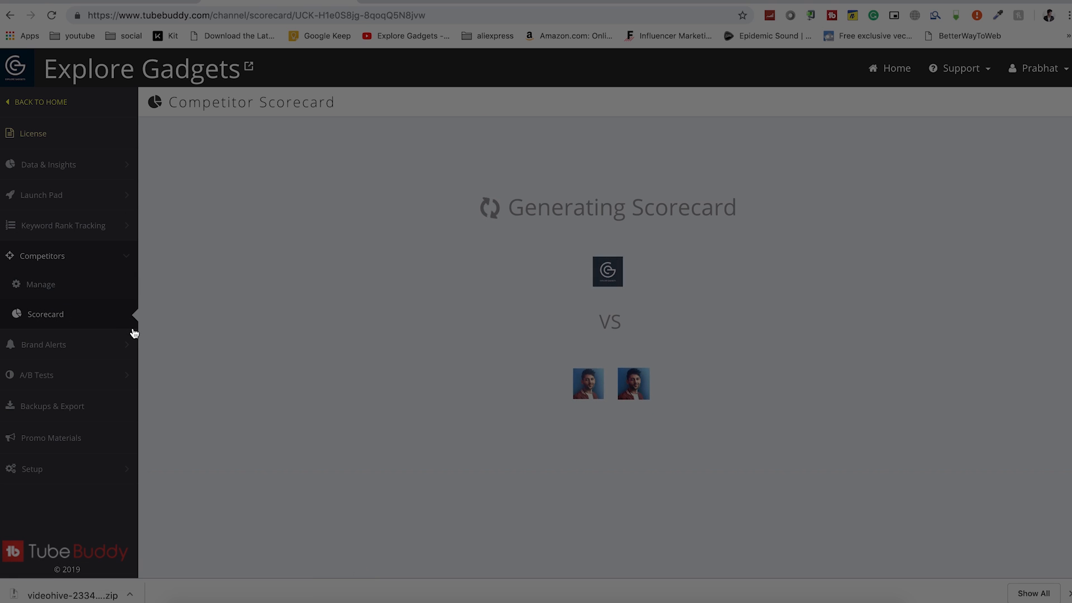
right_click(632, 383)
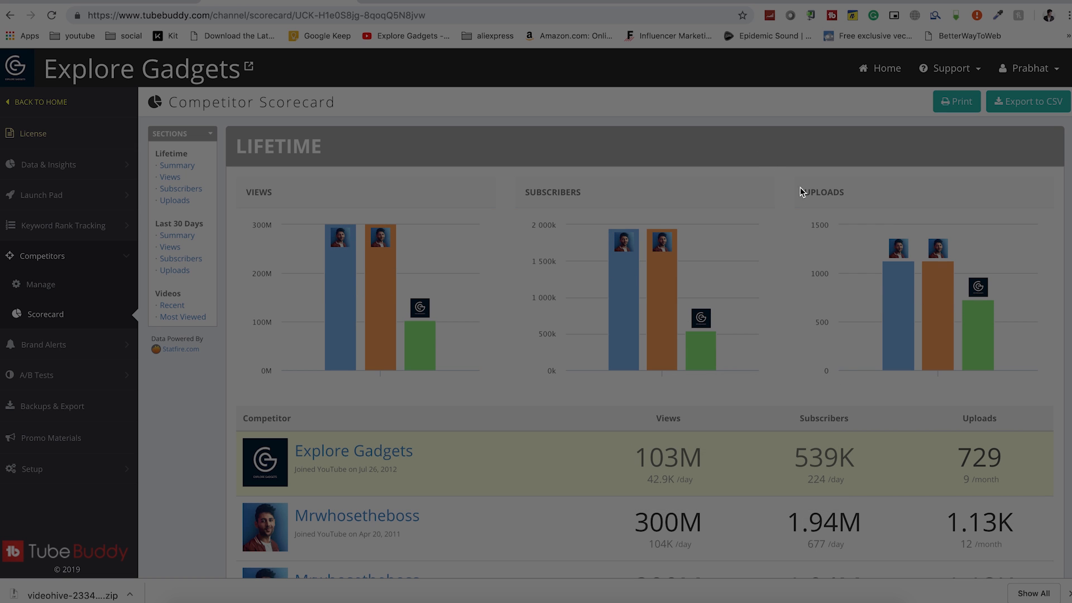
scroll(down, 3)
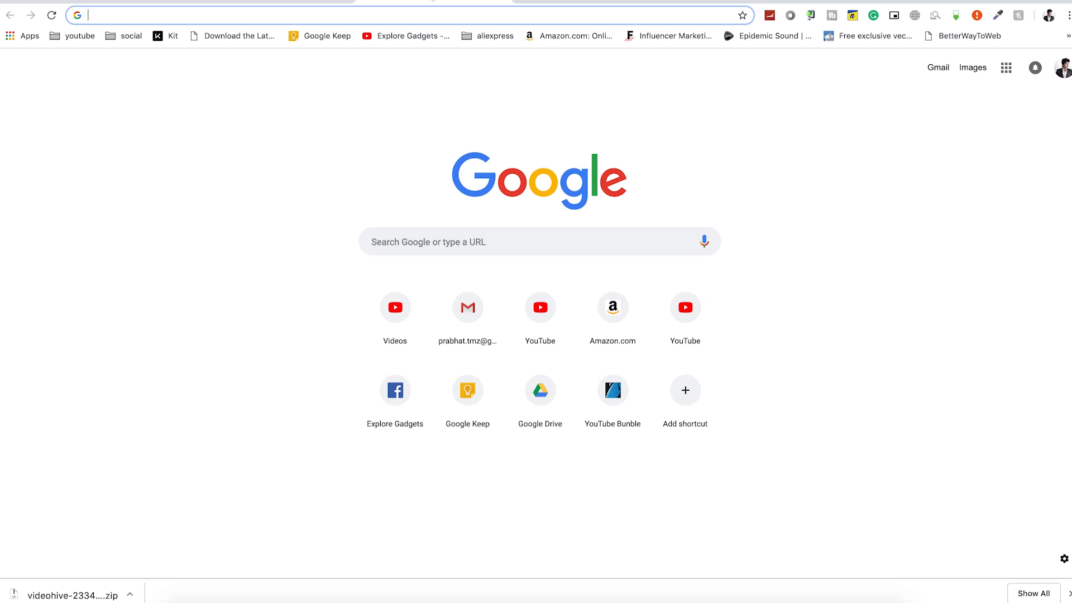
Search Google for 'apex legends', switch to image results and enlarge one image
text(apex legends)
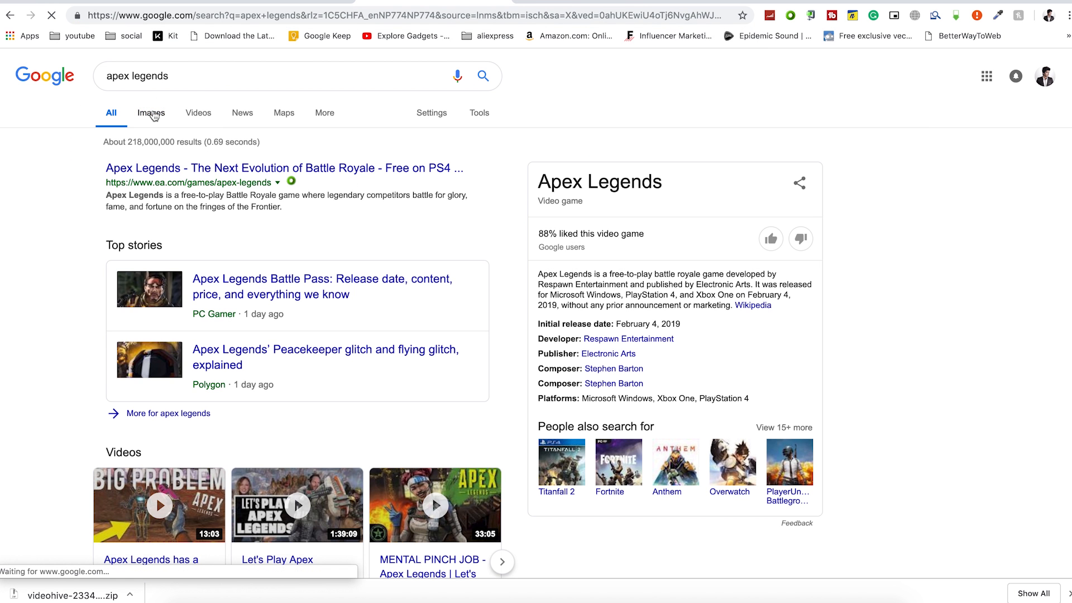
click(152, 113)
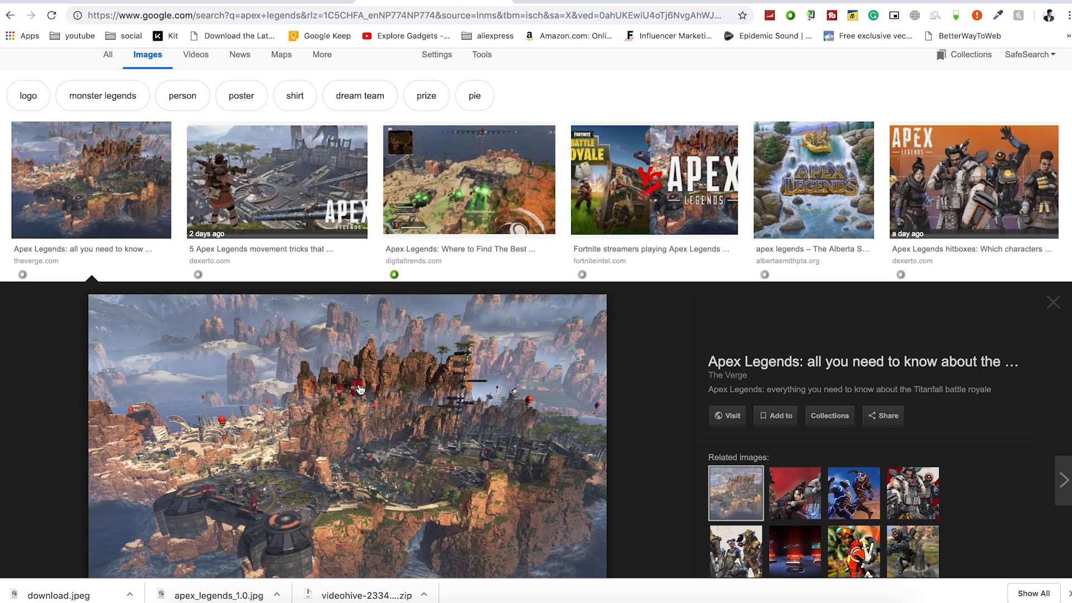
scroll(down, 3)
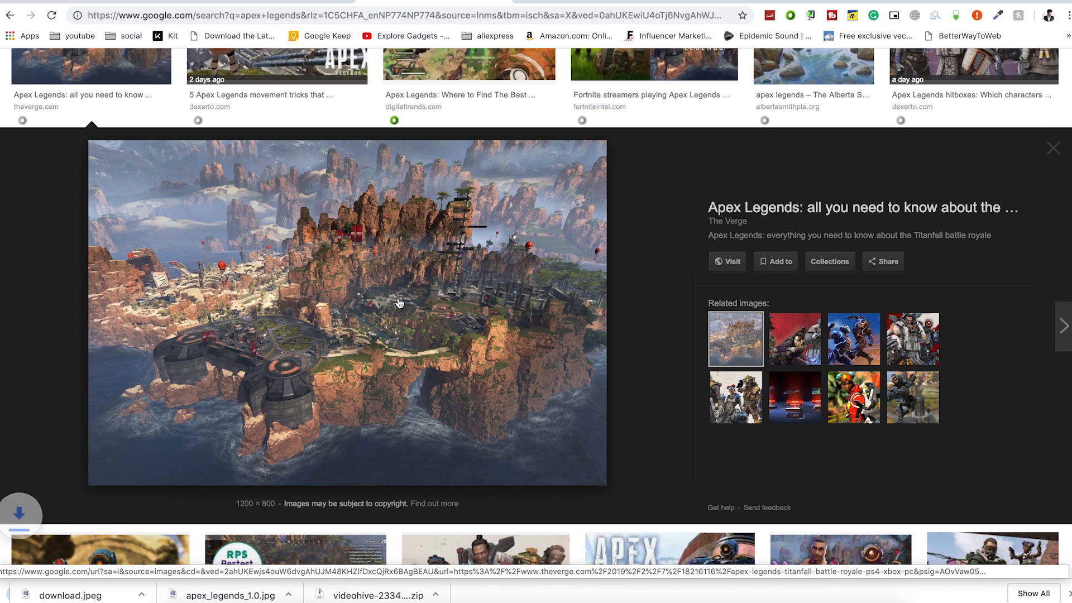
click(19, 513)
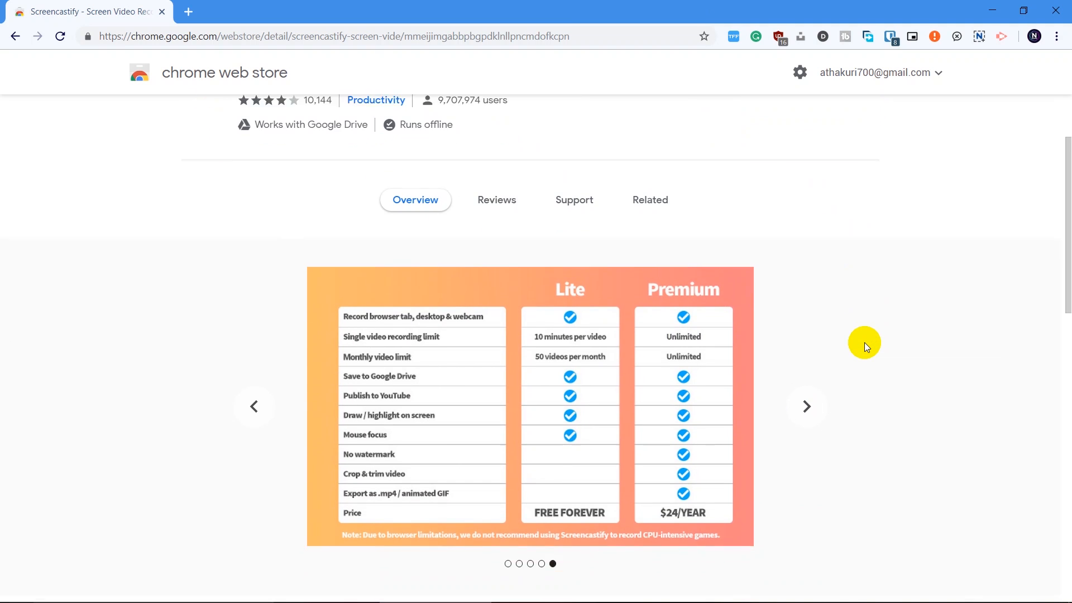
Browse the Screencastify screenshots and bring up its recording panel from the toolbar
click(807, 407)
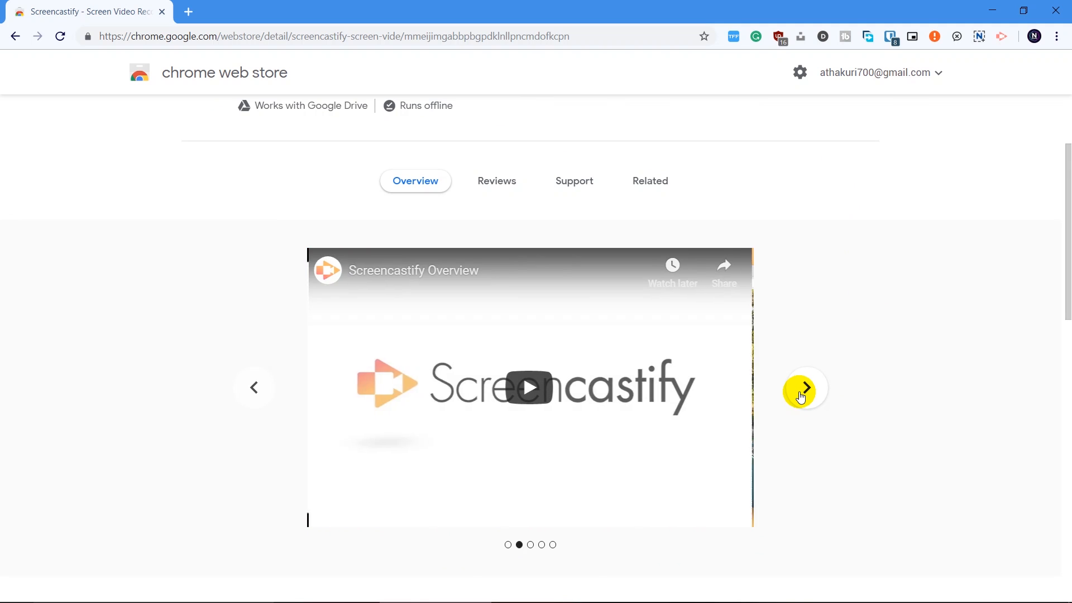
click(805, 389)
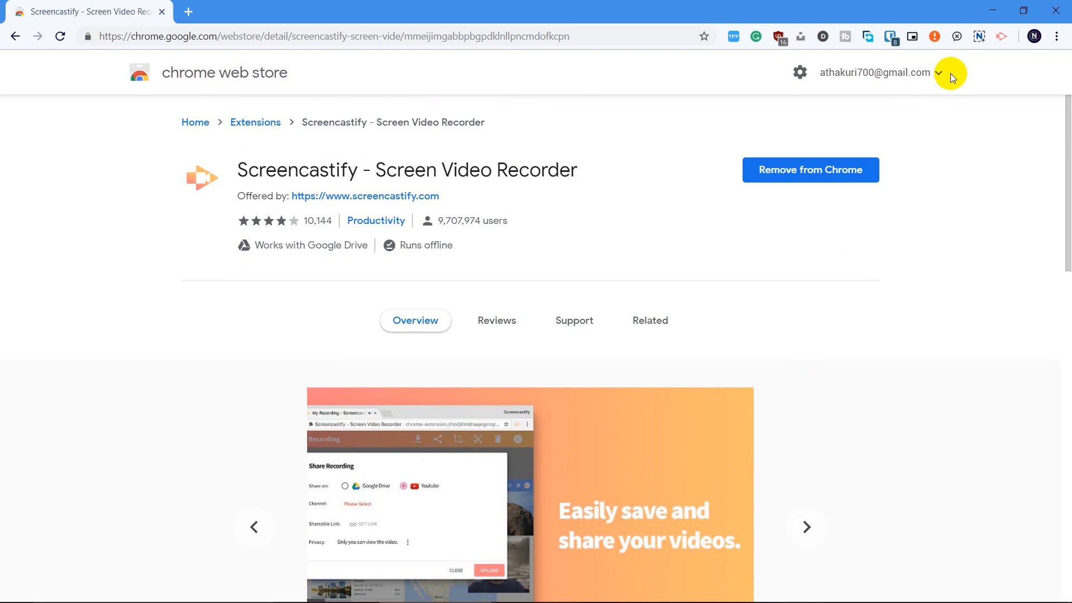
mouse_move(990, 50)
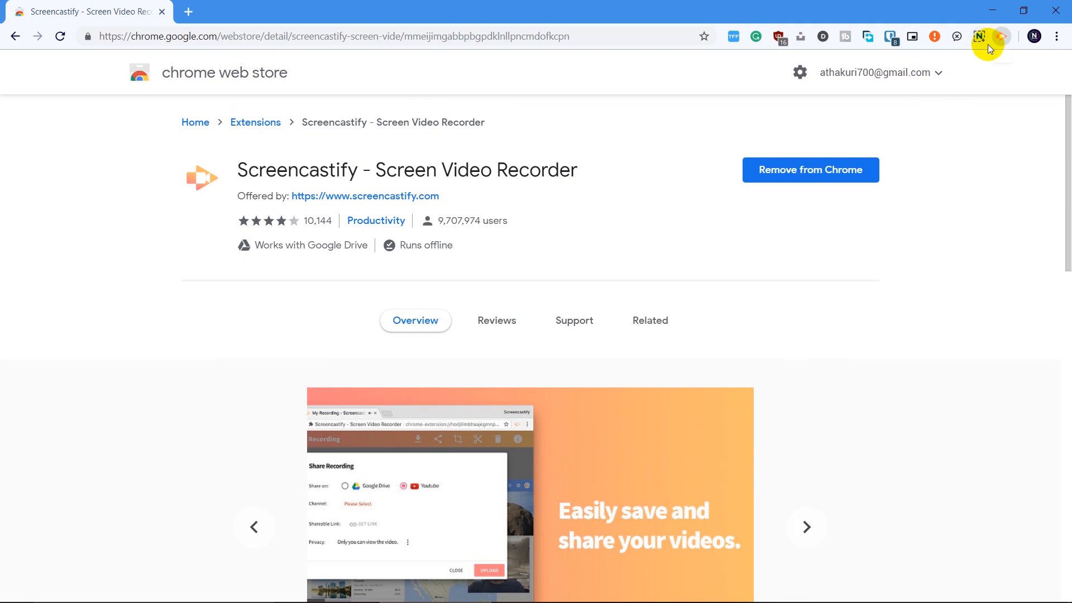
click(1000, 36)
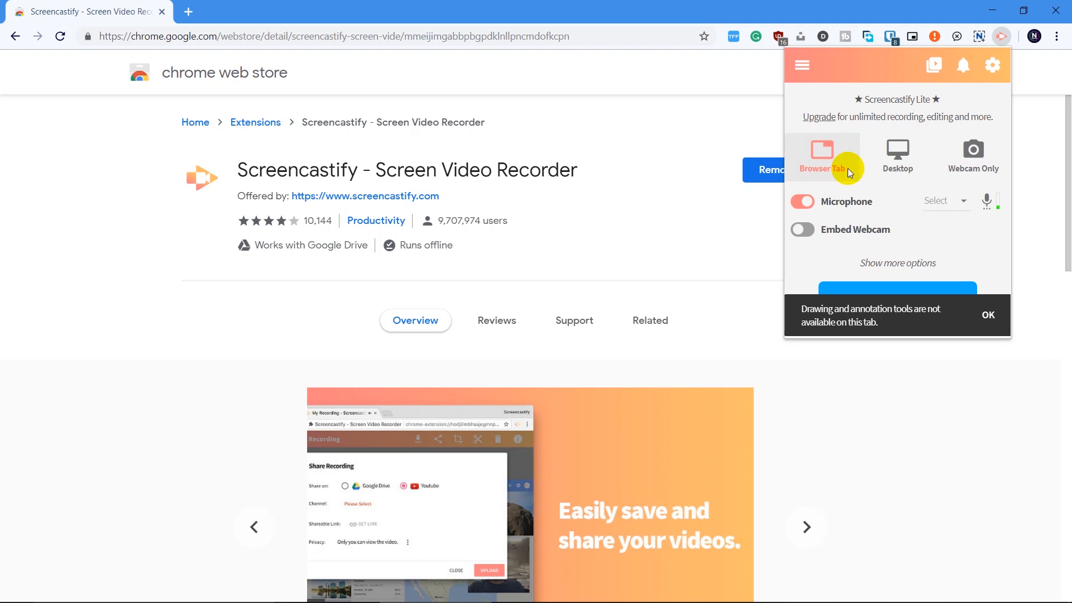
Try the Desktop and Webcam Only recording modes, then dismiss the panel
click(898, 153)
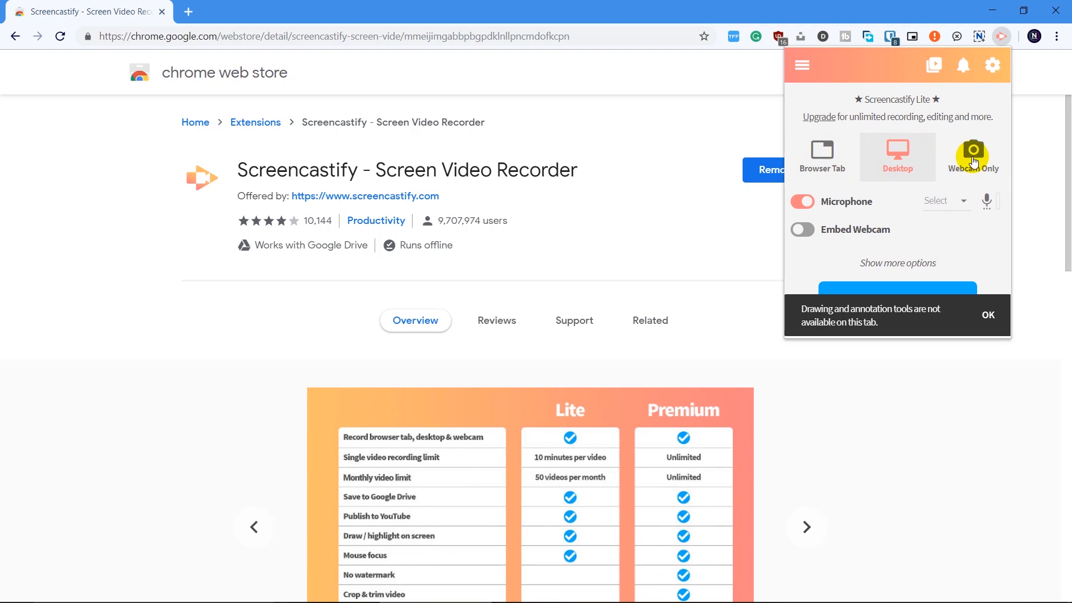
click(974, 155)
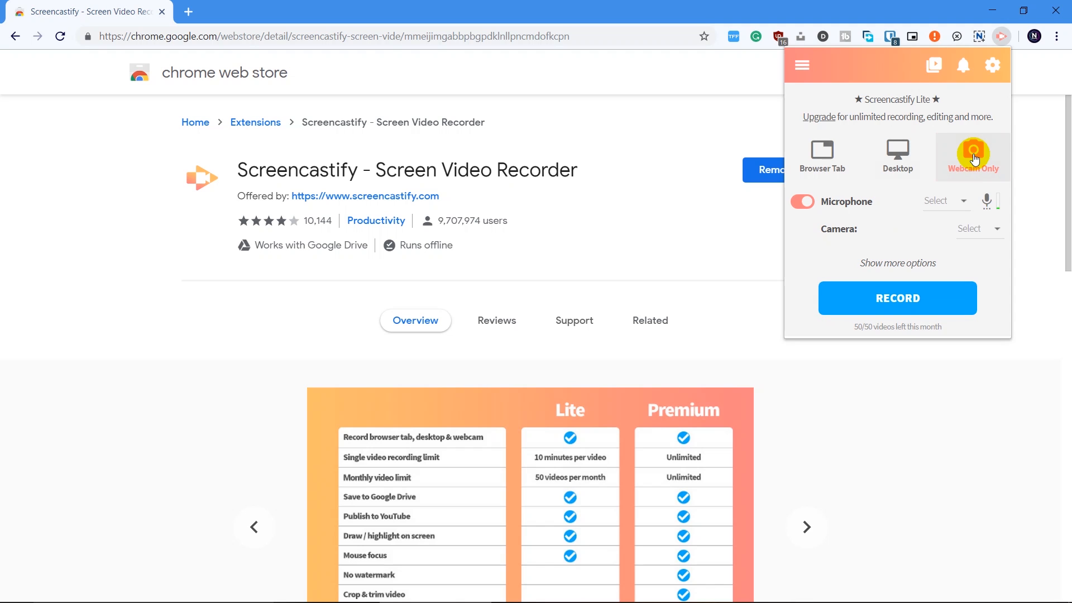
click(1000, 36)
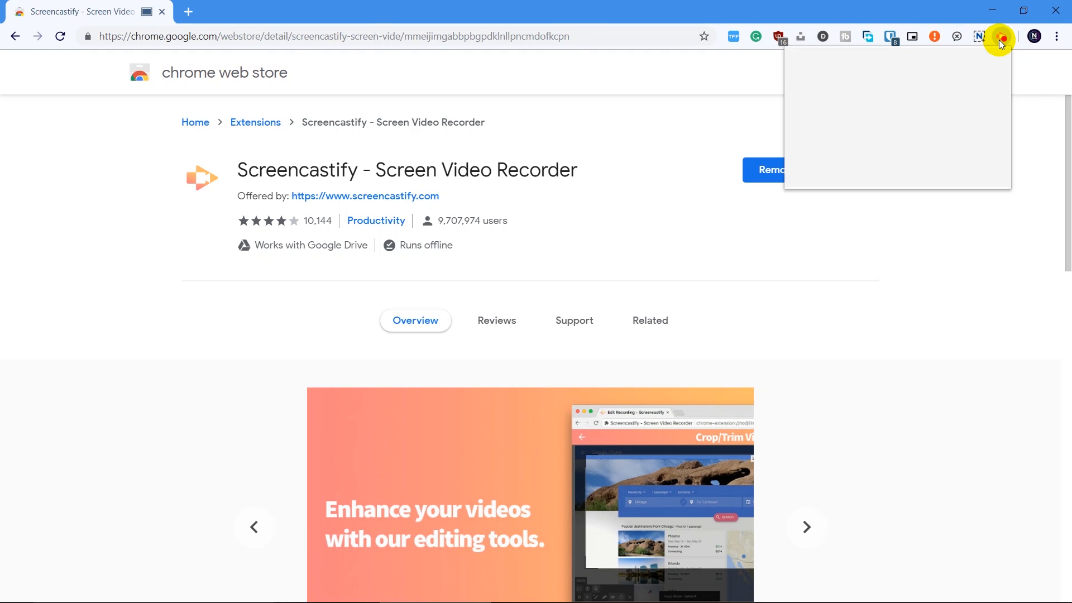
click(1001, 35)
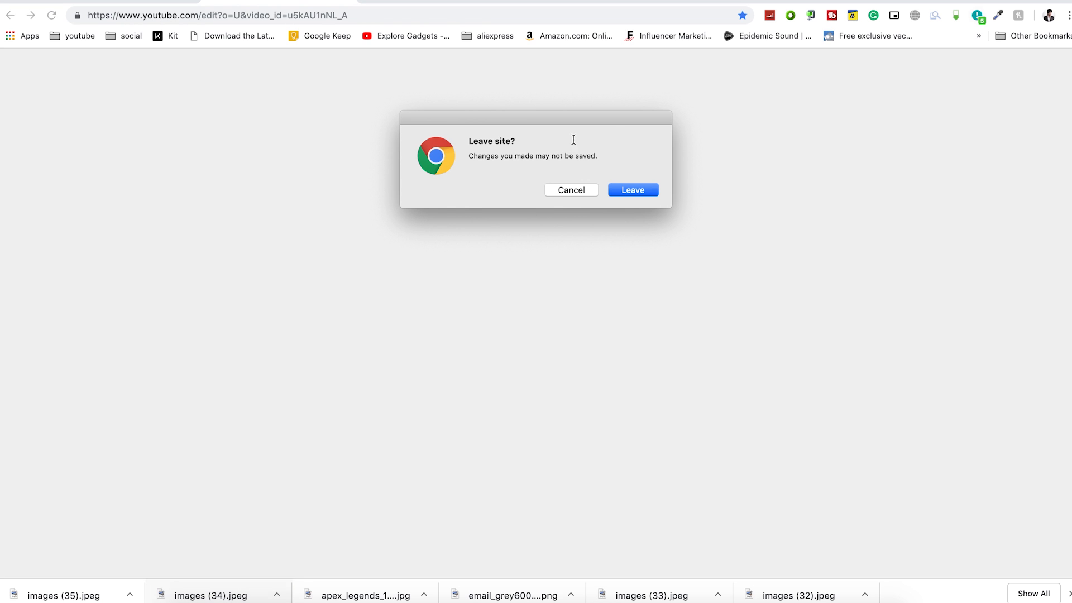
Confirm leaving the unsaved YouTube edit page via the 'Leave site?' dialog
click(632, 190)
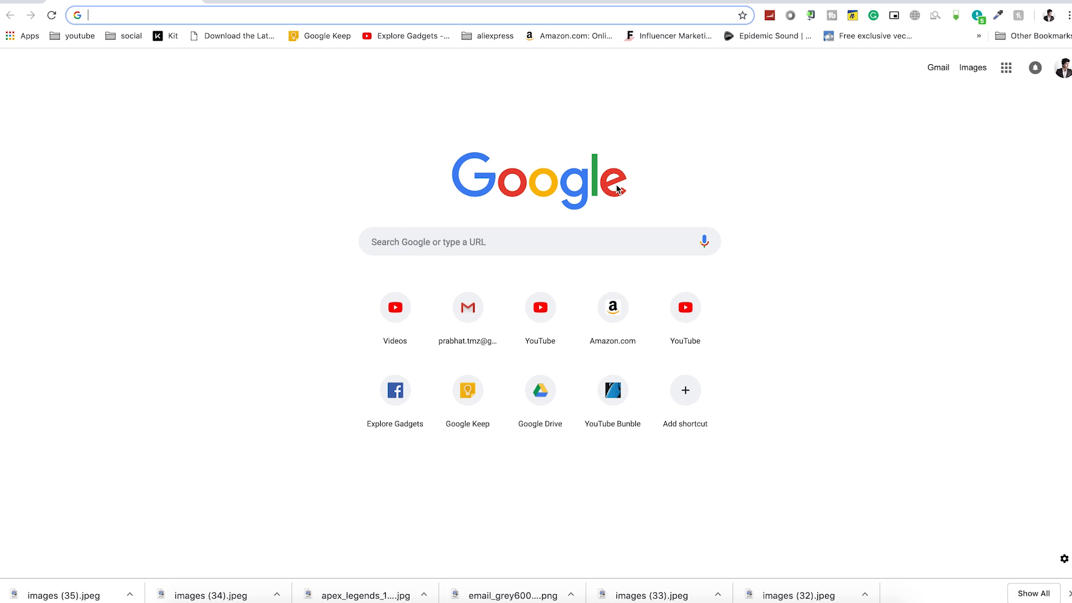
mouse_move(620, 190)
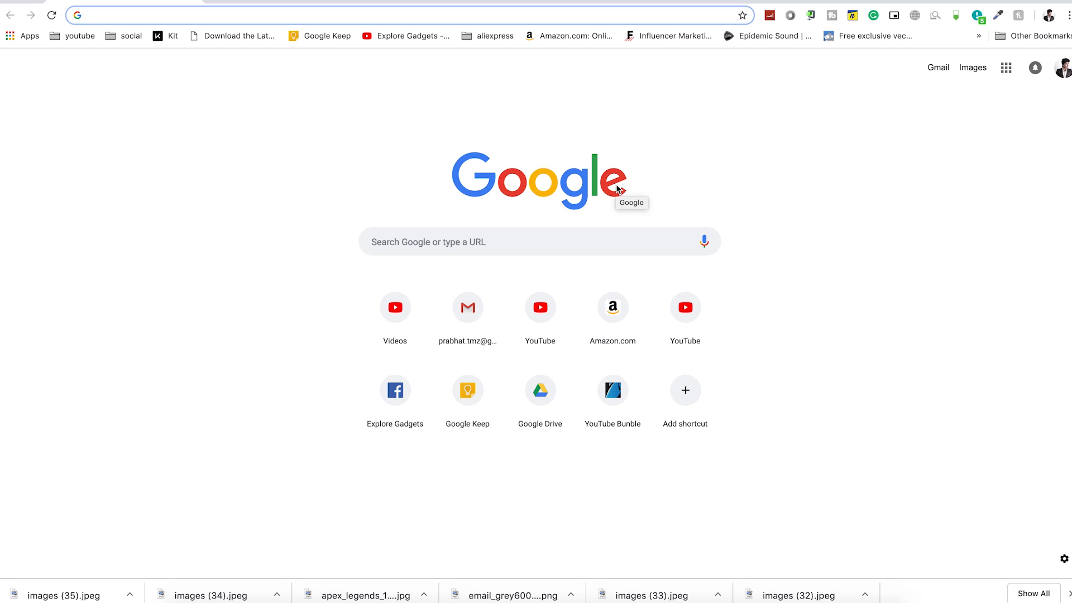
mouse_move(981, 12)
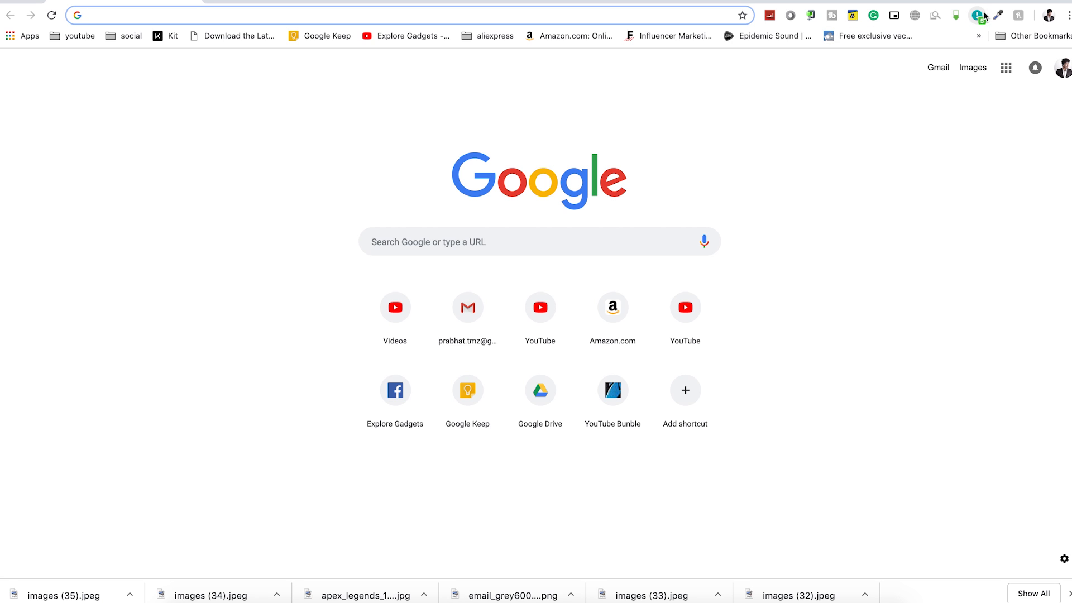
mouse_move(979, 13)
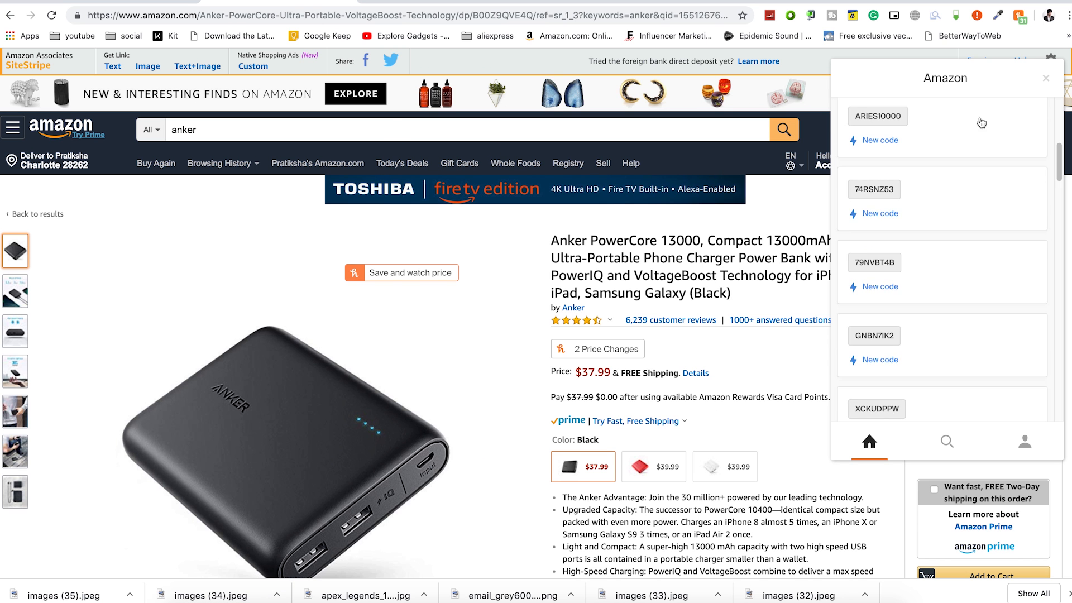
Show Honey's available coupon codes for the Toshiba TV on its Amazon page
scroll(down, 3)
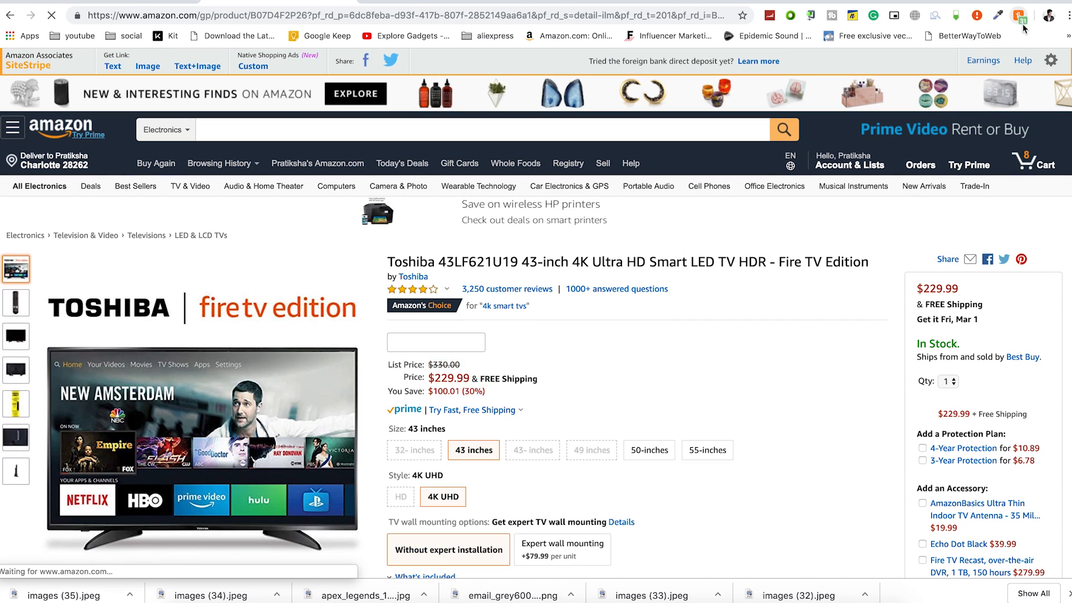
click(1015, 13)
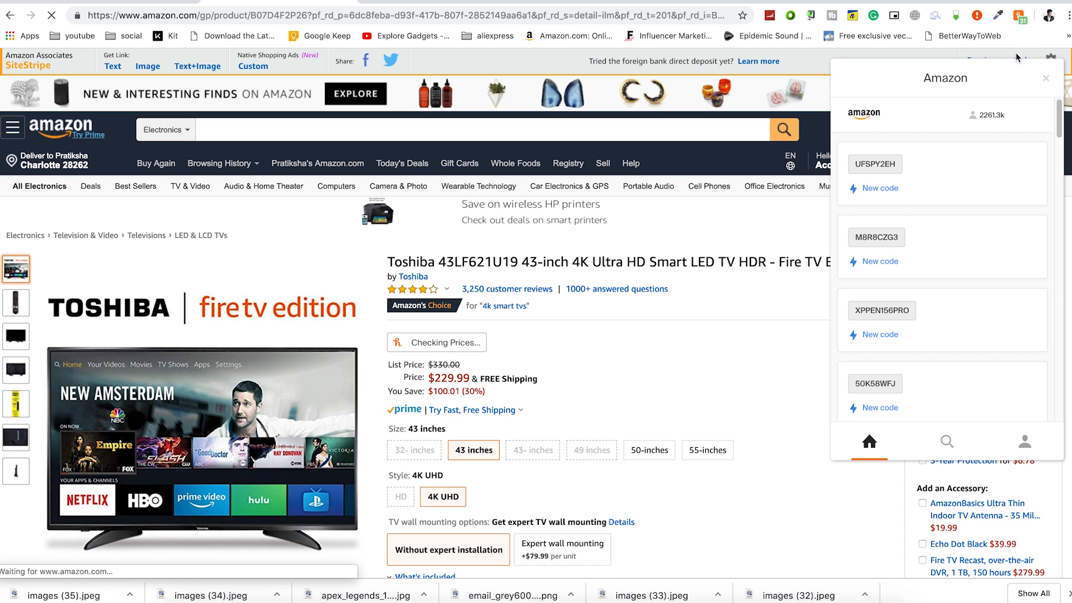
scroll(down, 3)
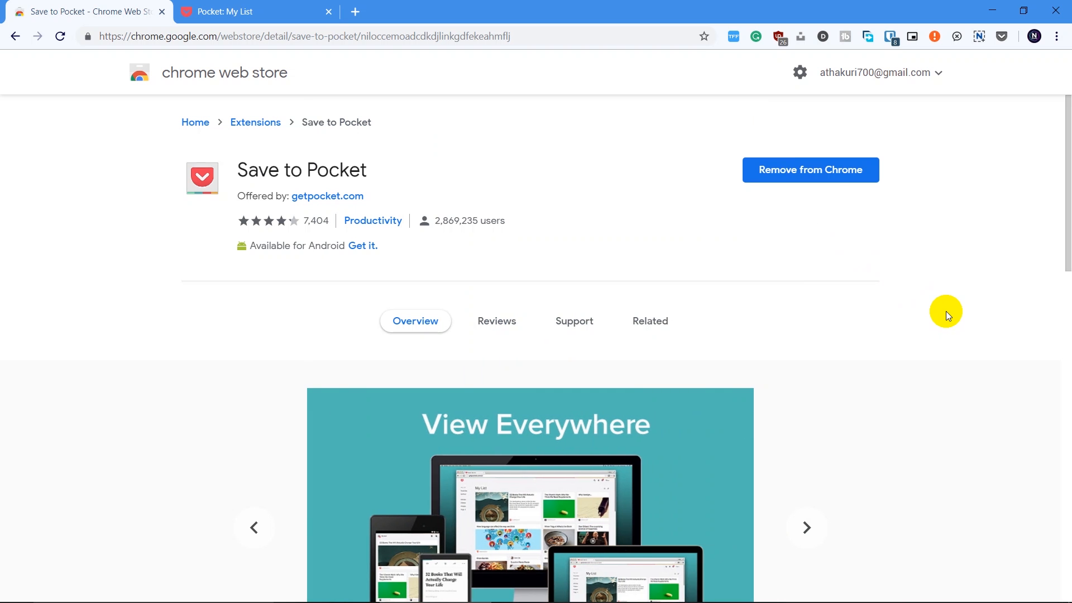
Browse Pocket's listing, go to the '10 Simple Ways To Be More Active' article and save it to Pocket
scroll(down, 3)
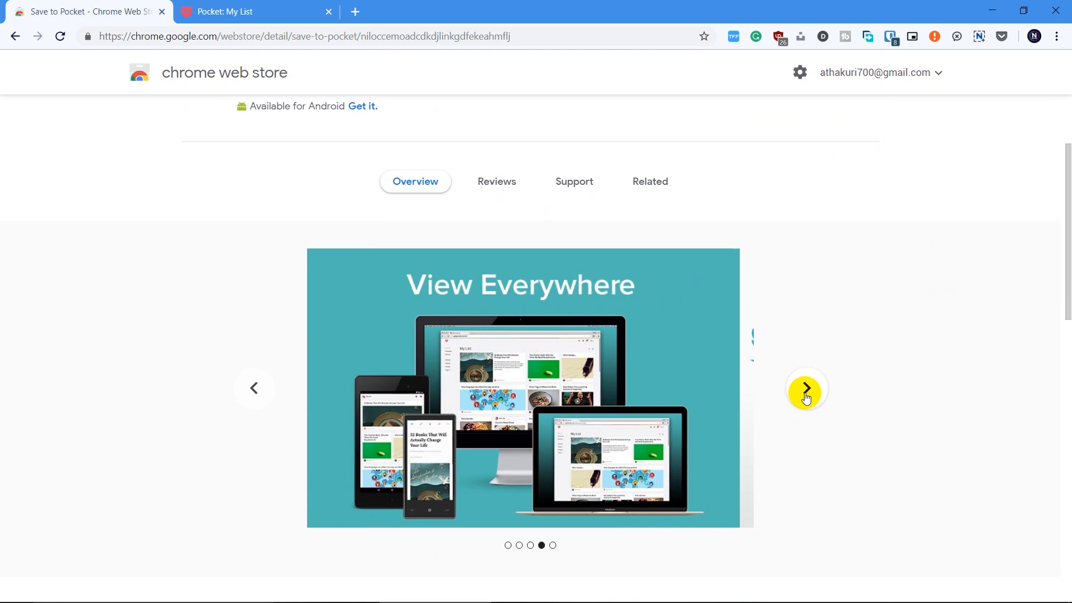
click(806, 388)
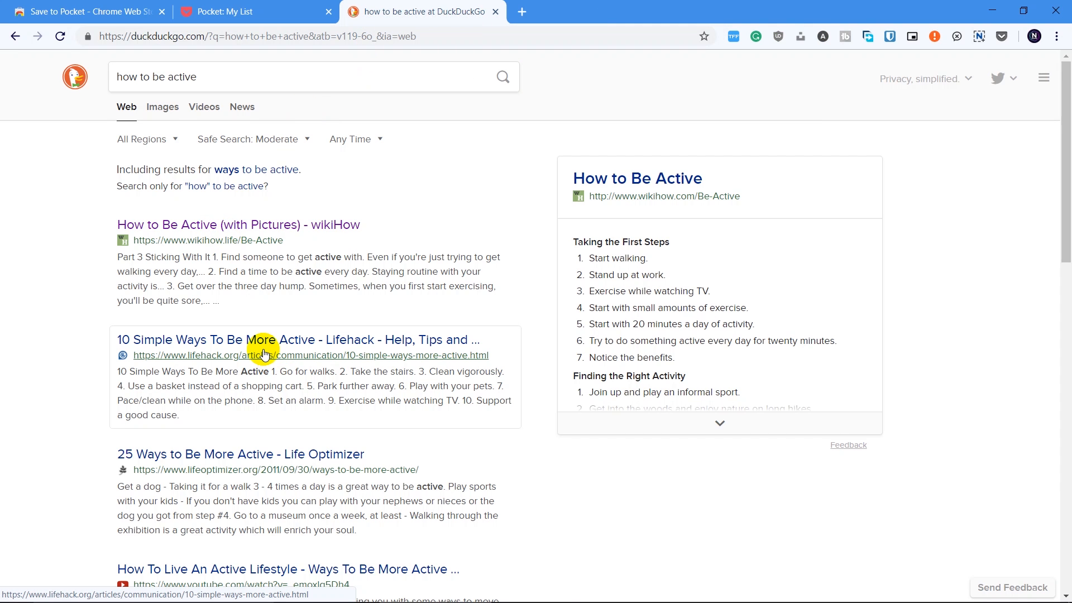
click(266, 340)
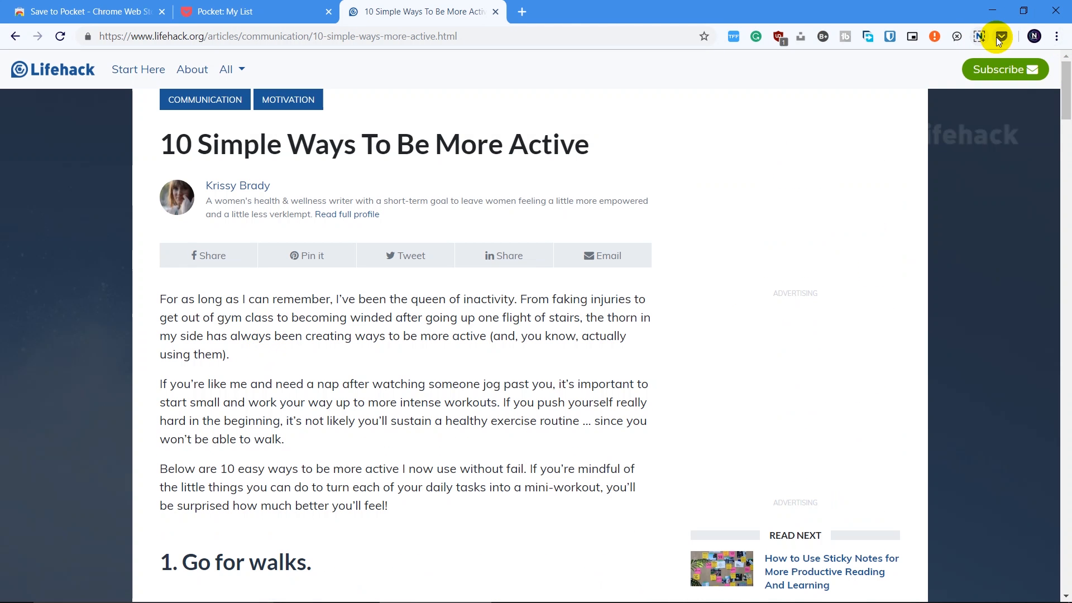
click(1000, 35)
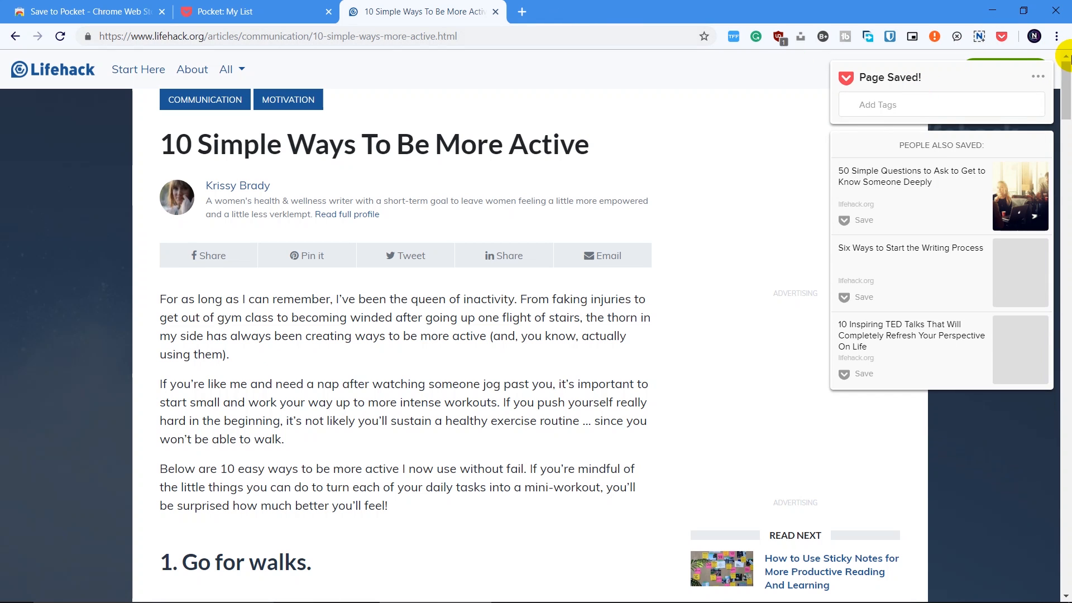
Go to Pocket's My List and read the saved article in its reading view
click(1037, 76)
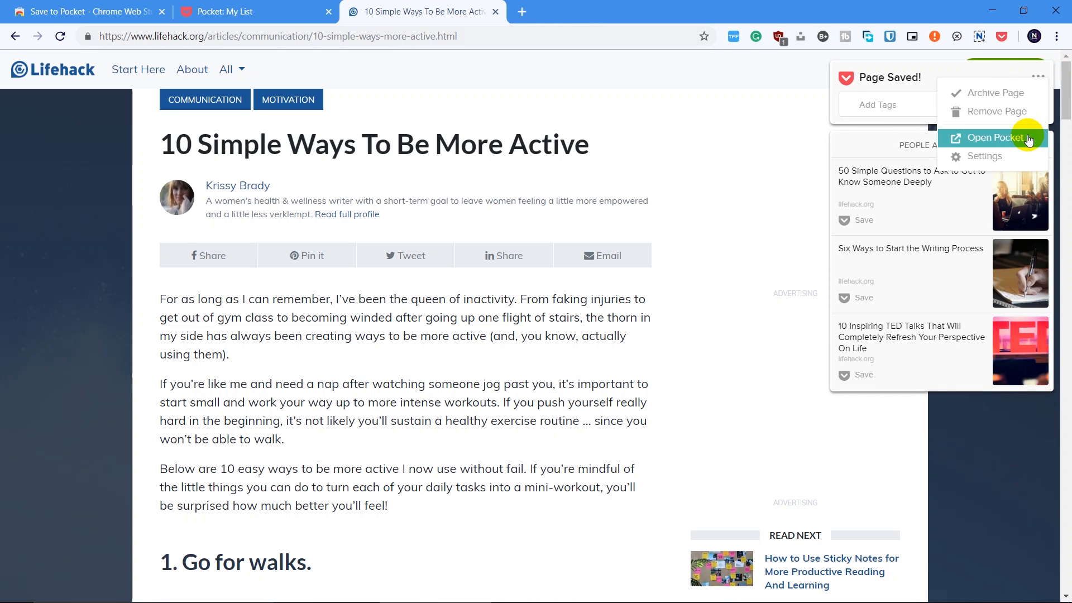
click(994, 138)
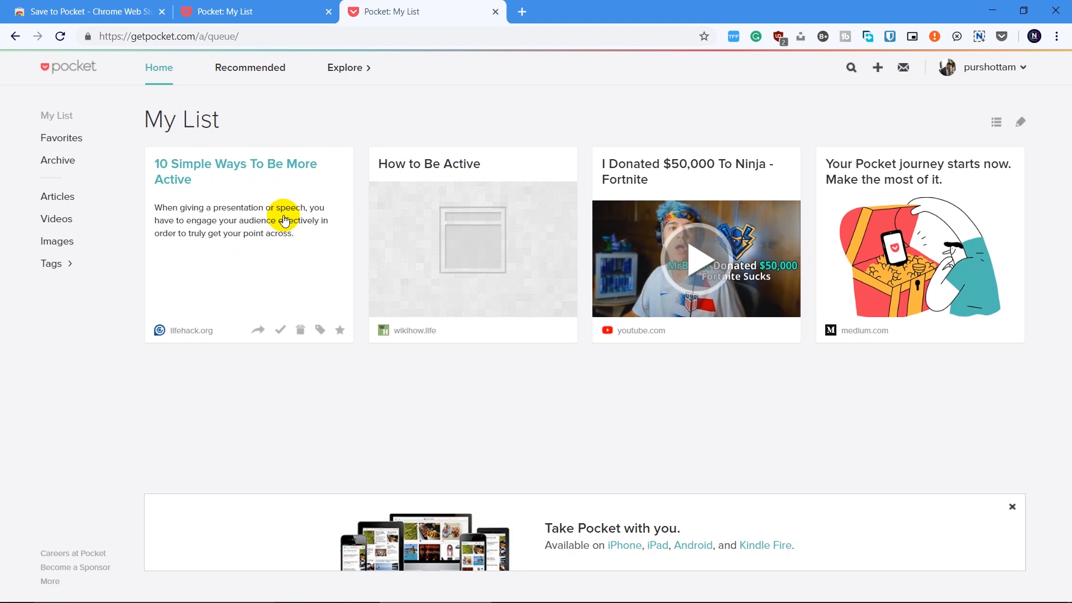
click(234, 172)
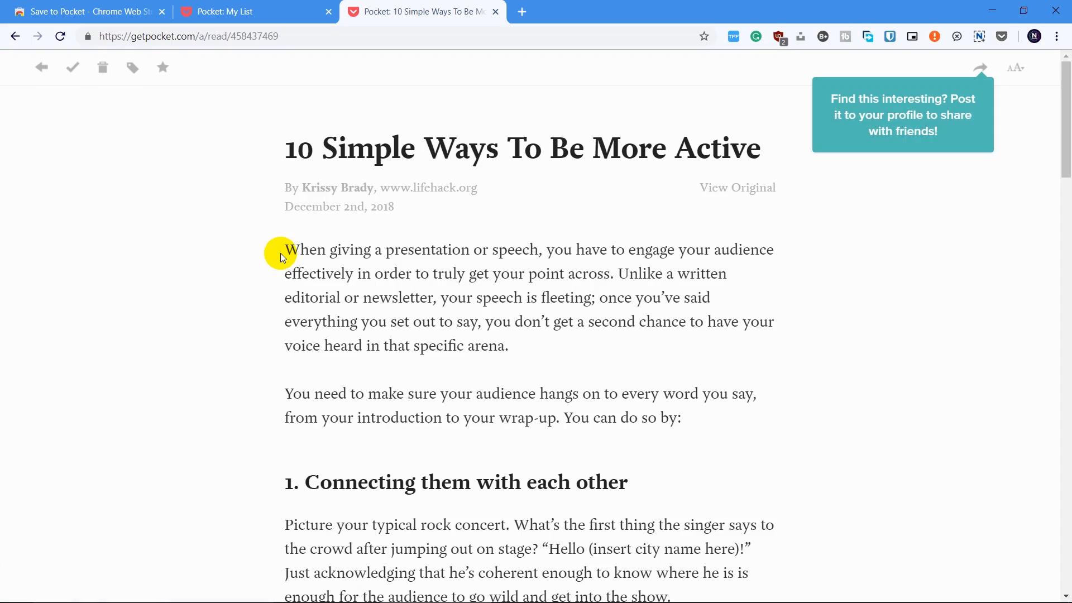
scroll(down, 3)
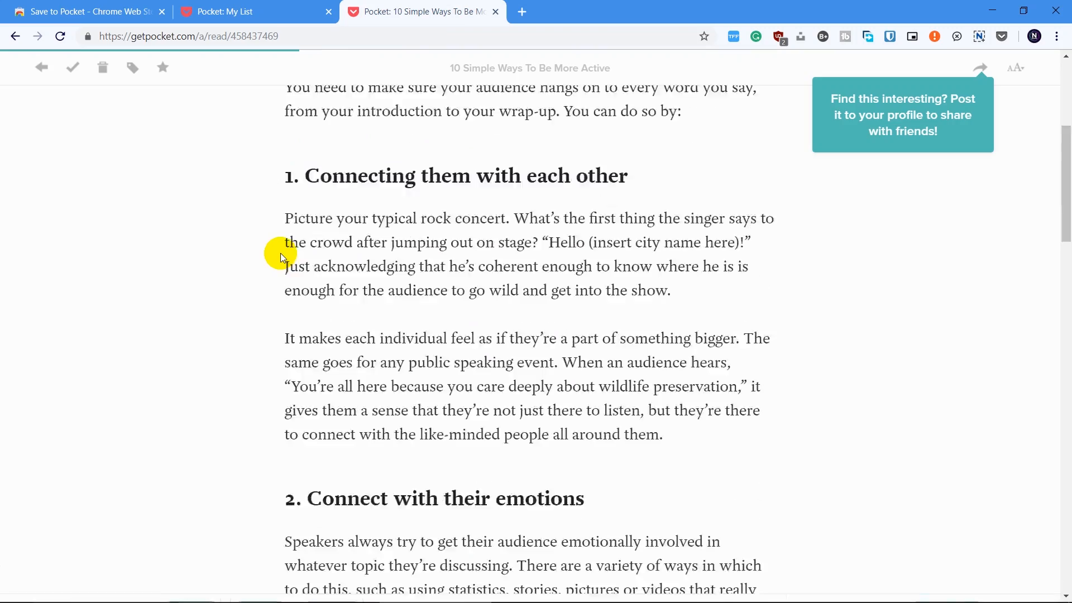
scroll(down, 3)
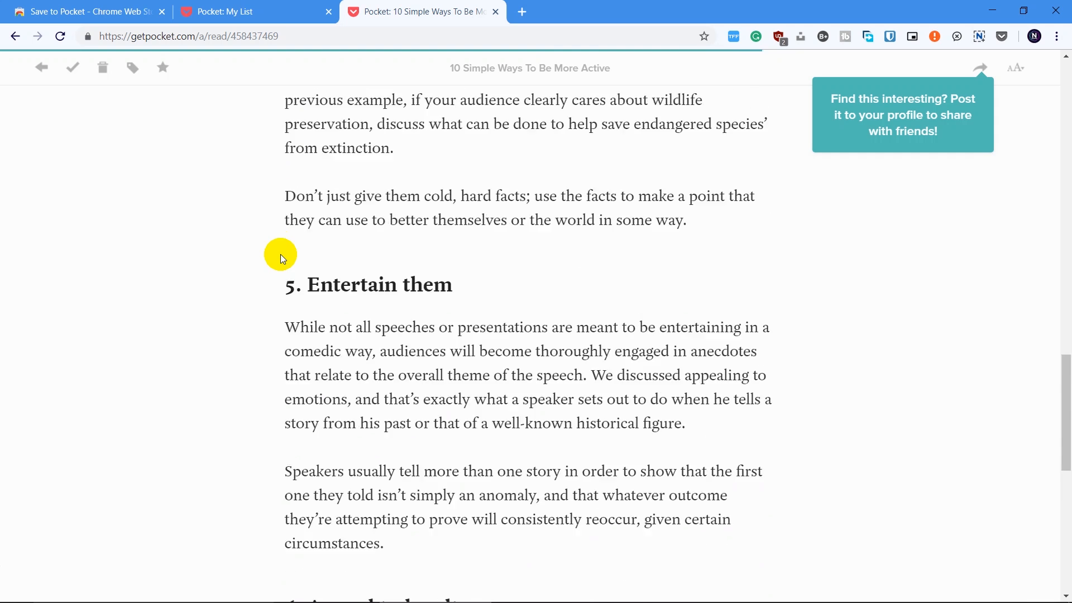
scroll(down, 3)
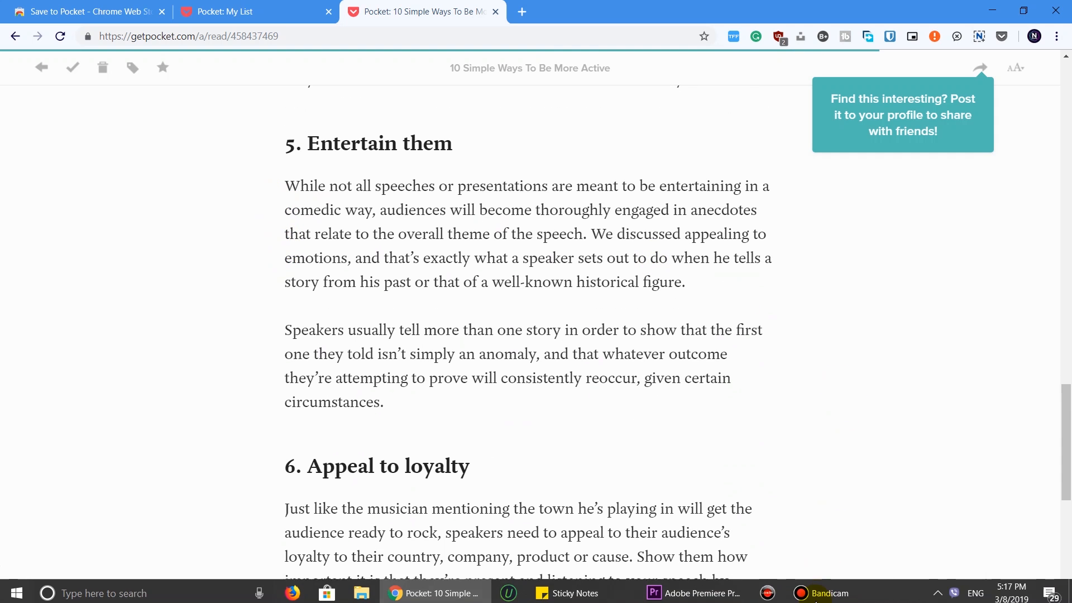